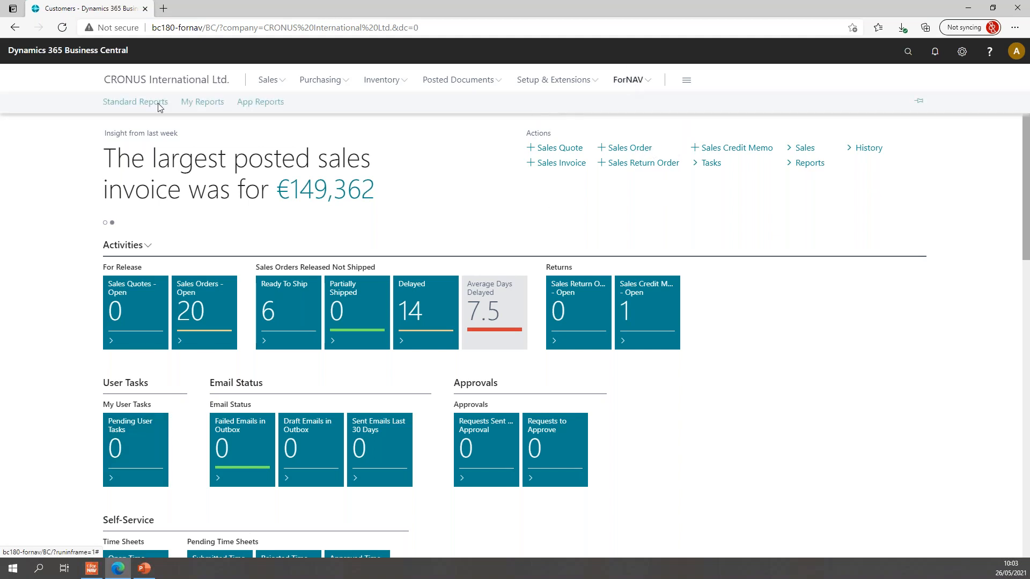
# Open Standard Reports and scroll down to the Template > Sales Template report
pyautogui.click(134, 102)
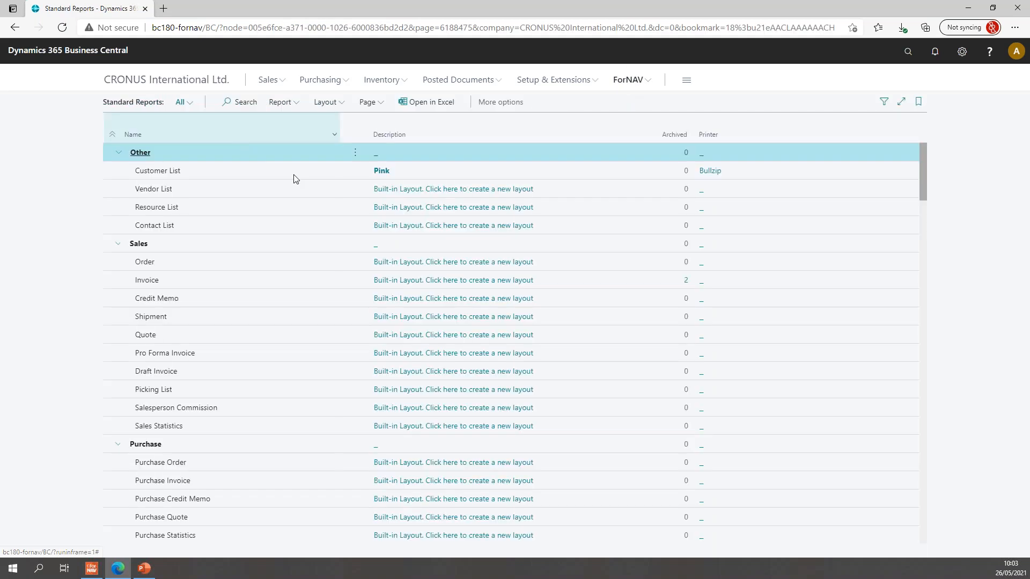
pyautogui.scroll(-3)
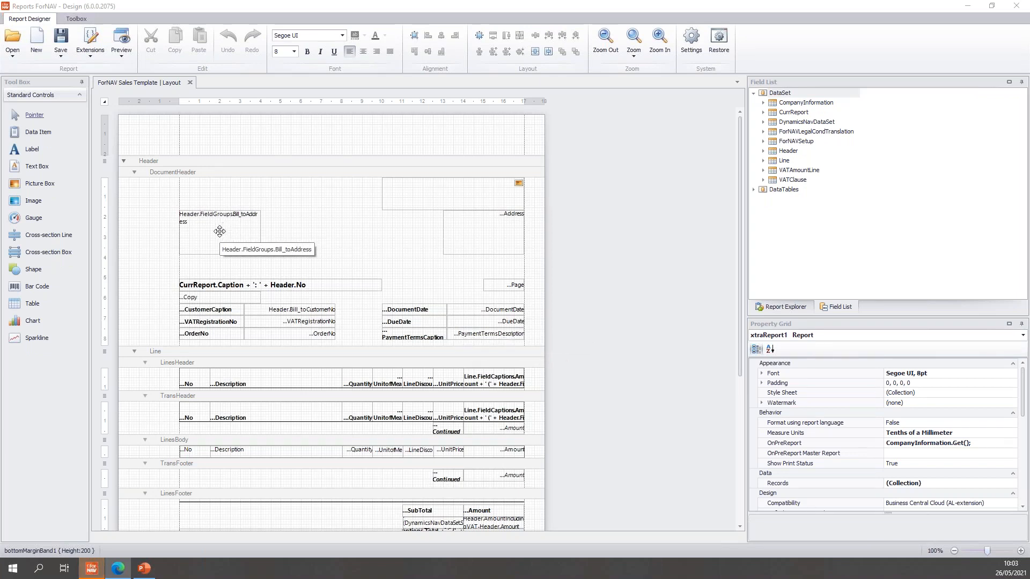
# Drop Sell_toAddress from Header > FieldGroups beside the bill-to address box, then preview
pyautogui.click(220, 231)
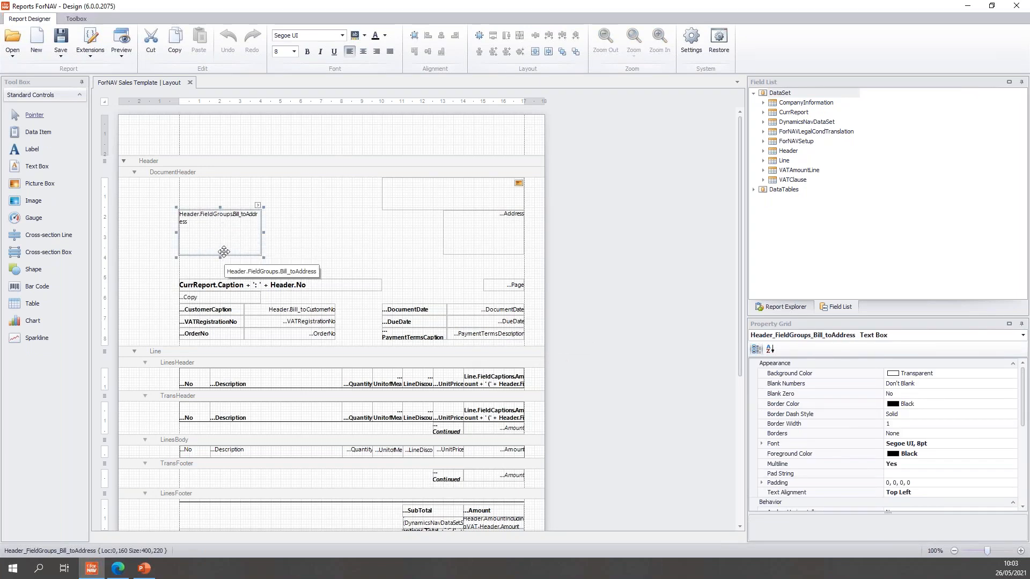
pyautogui.moveTo(660, 216)
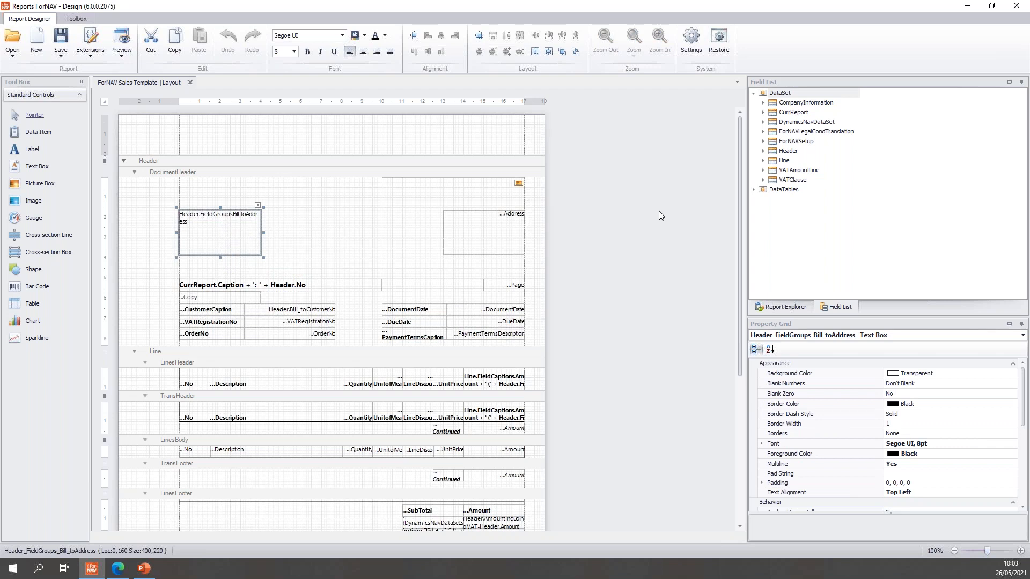
pyautogui.moveTo(762, 157)
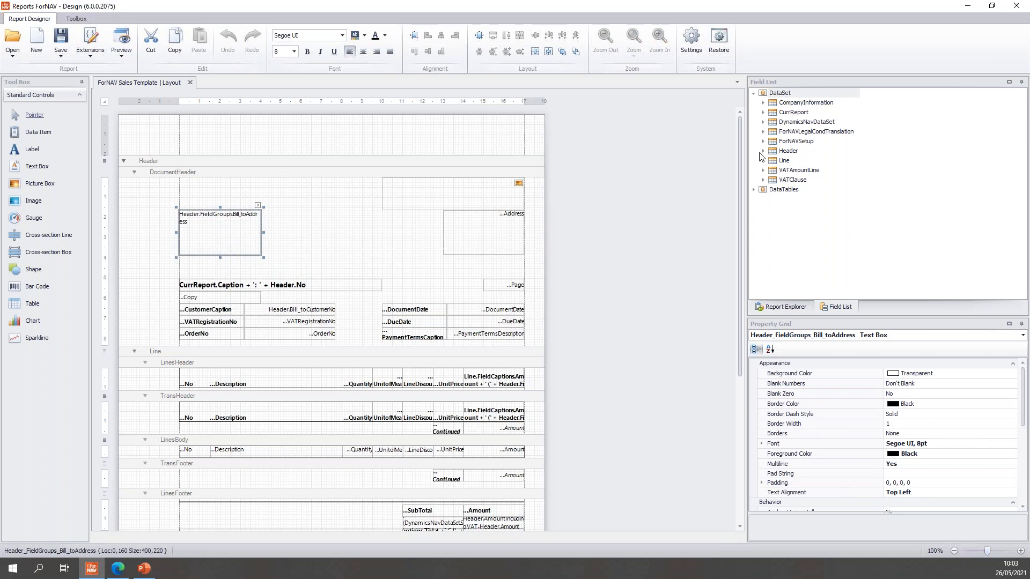
pyautogui.click(763, 150)
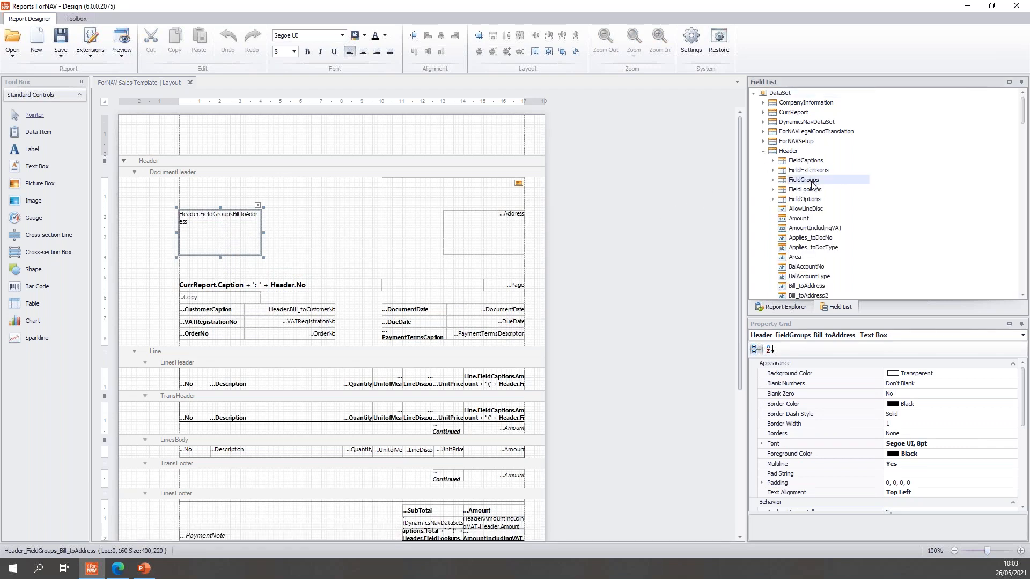
pyautogui.click(774, 179)
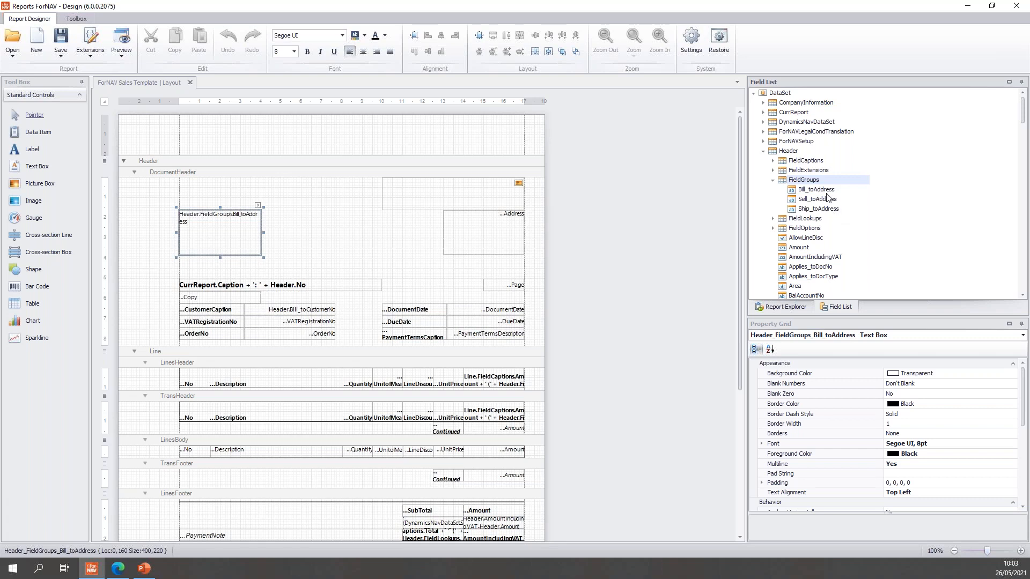
pyautogui.click(297, 223)
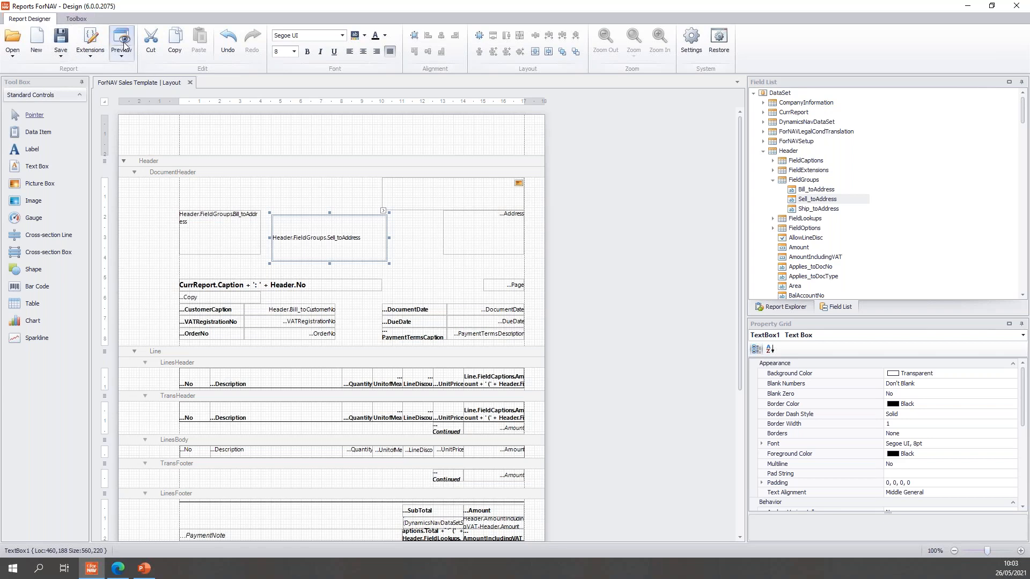
pyautogui.click(122, 41)
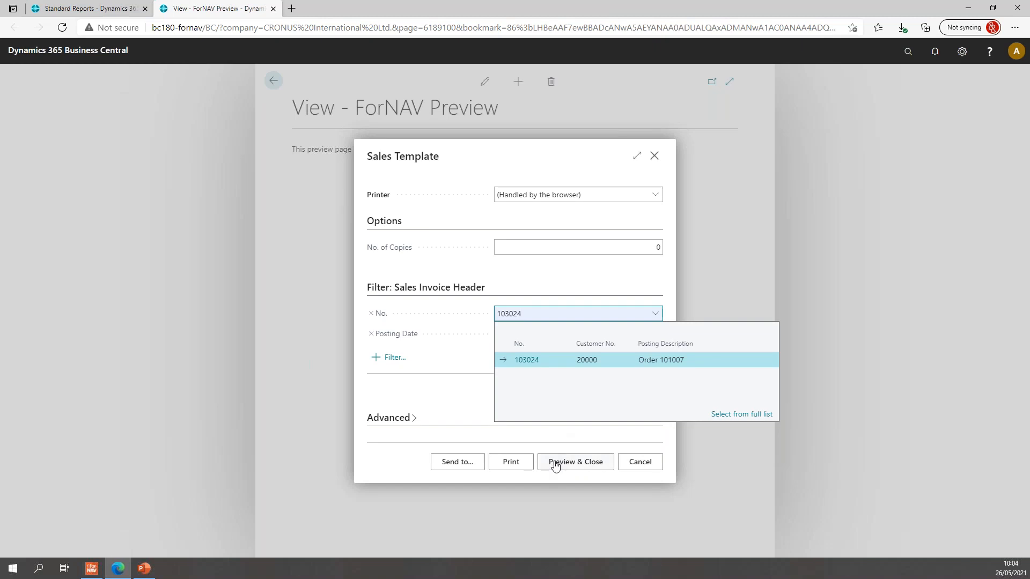
# Preview invoice 103024, check the sell-to and bill-to addresses, and close the preview
pyautogui.click(574, 462)
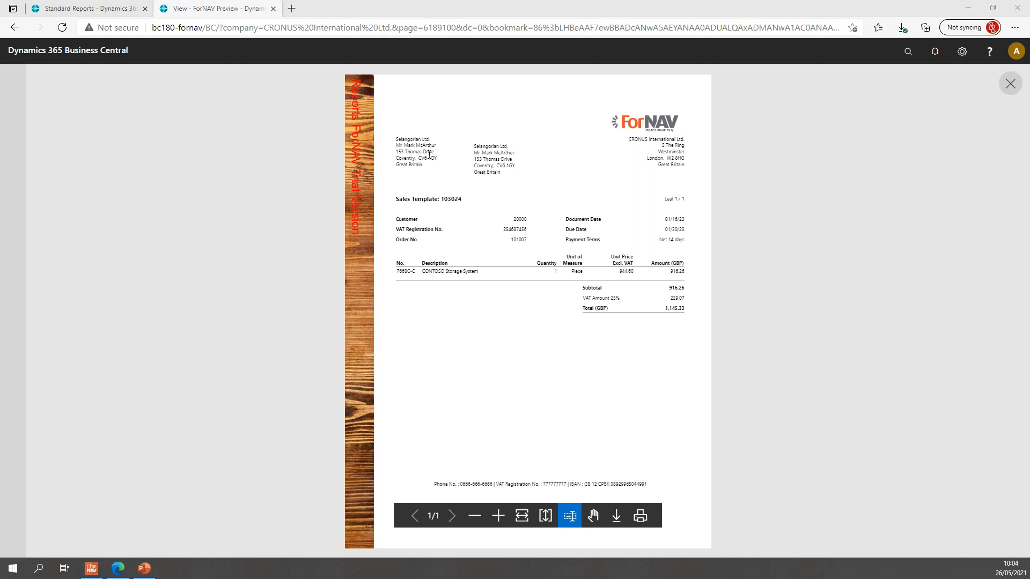
pyautogui.moveTo(422, 151)
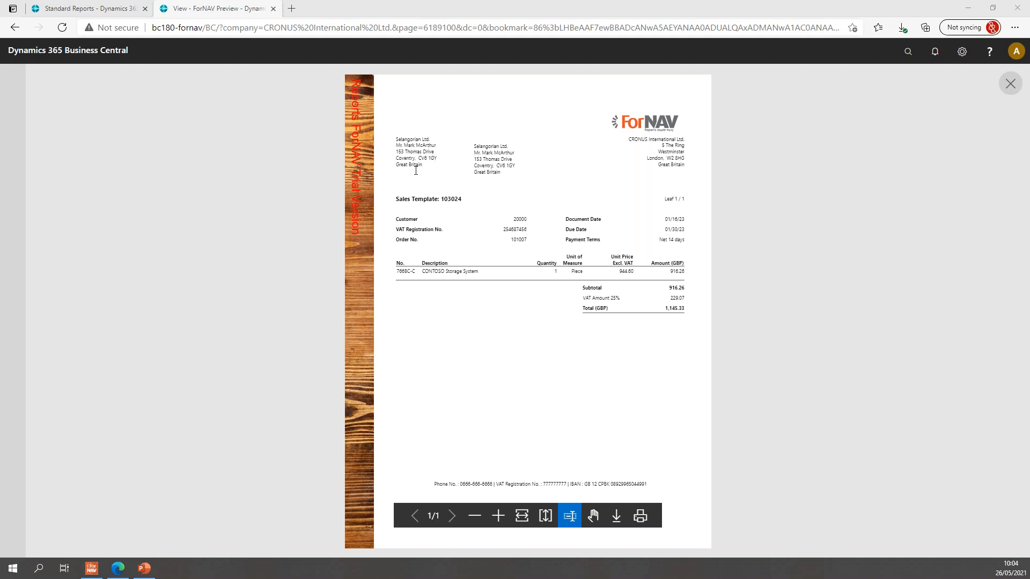
pyautogui.moveTo(427, 168)
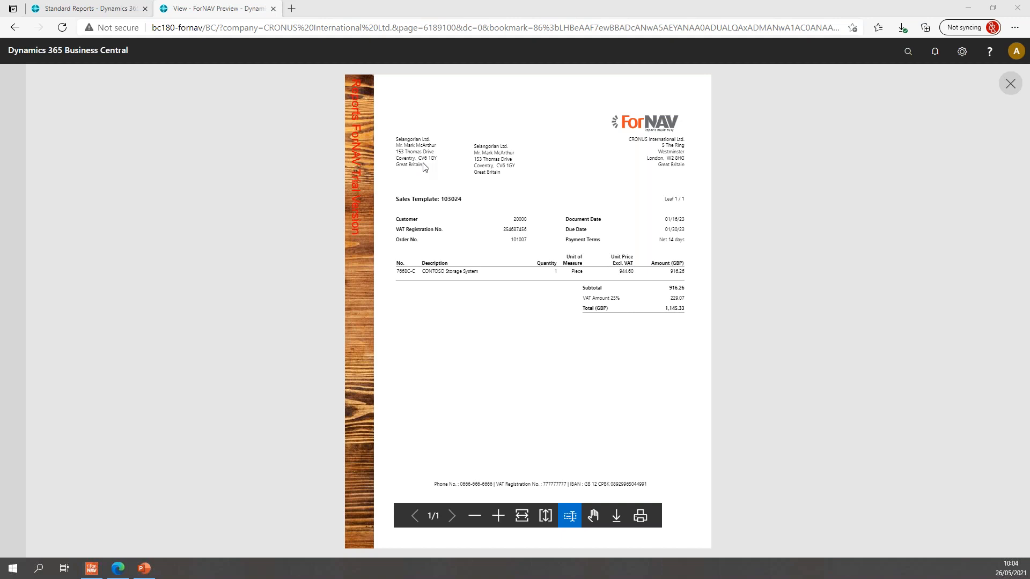
pyautogui.moveTo(397, 159)
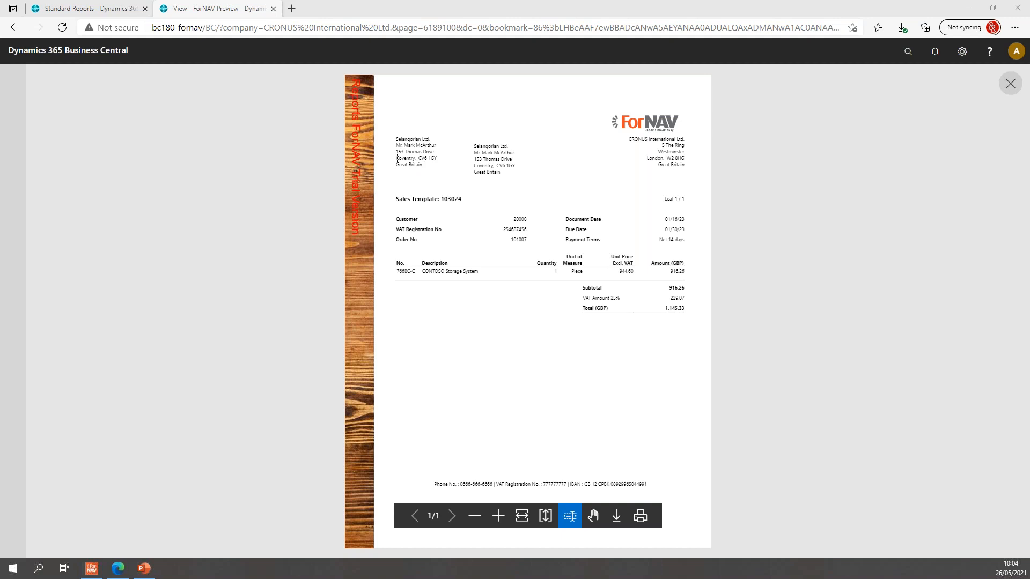
pyautogui.moveTo(1010, 90)
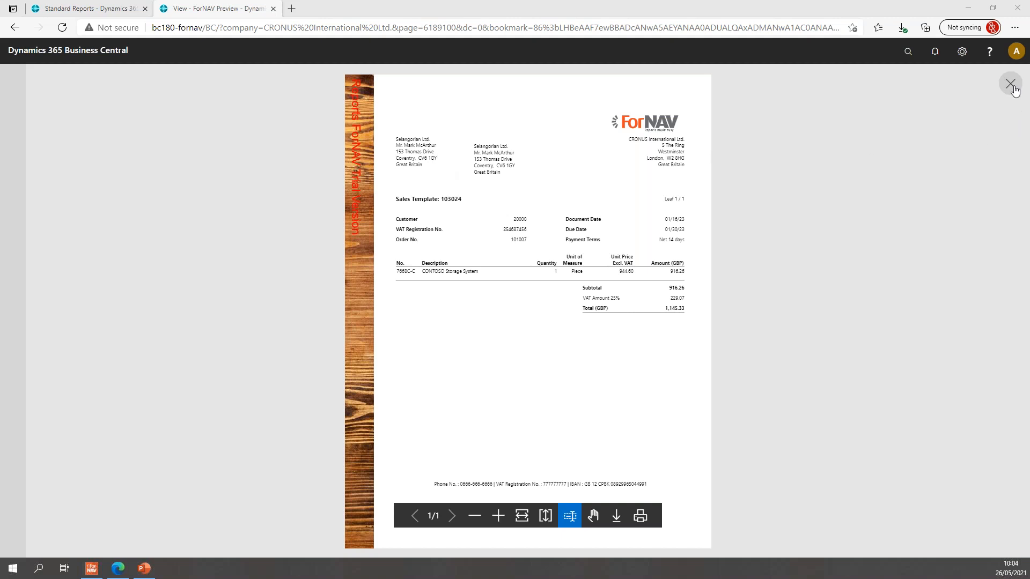
pyautogui.click(1011, 84)
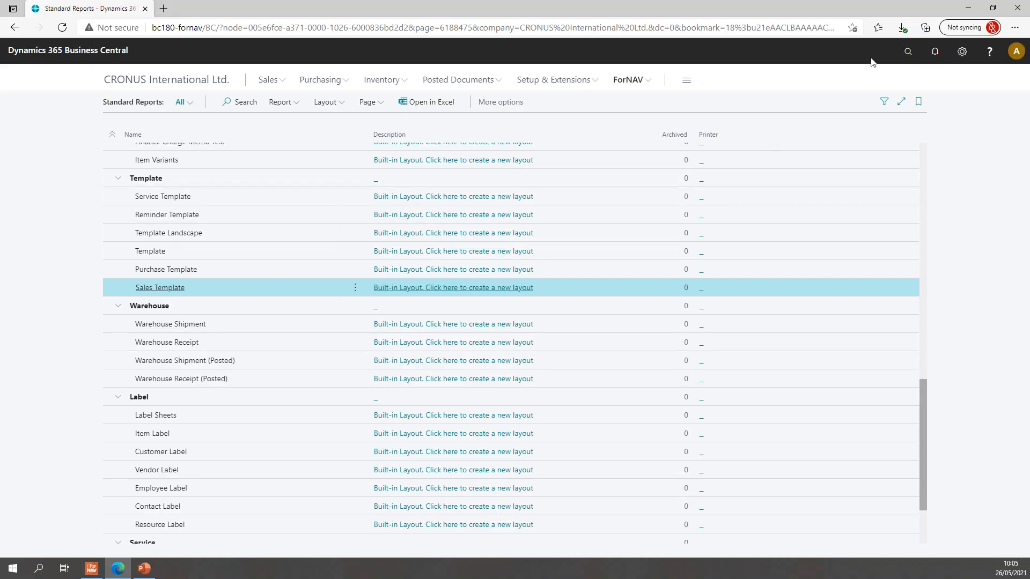
pyautogui.moveTo(795, 123)
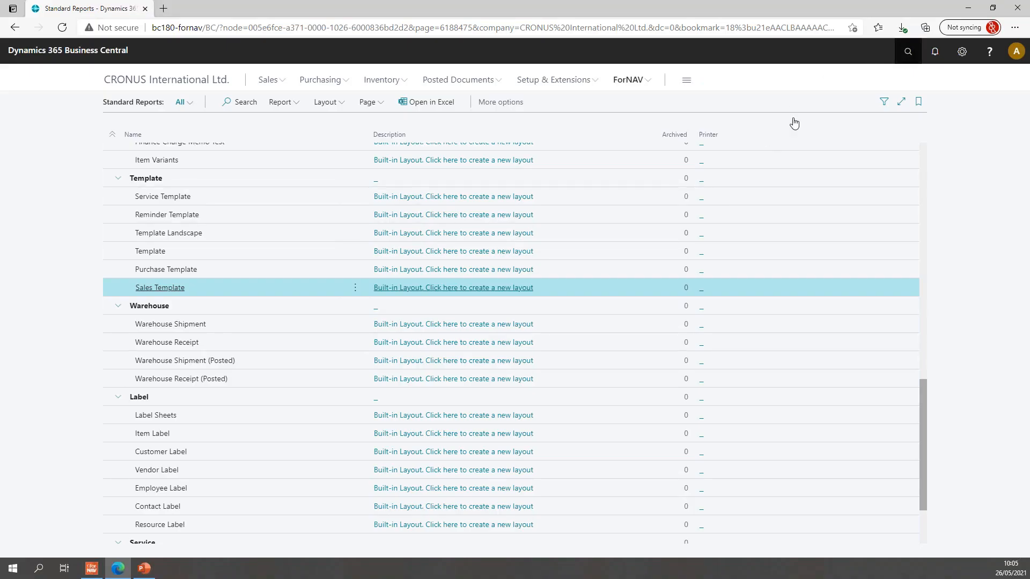
# Search Tell Me for 'coun re' and open the Countries/Regions list
pyautogui.click(907, 51)
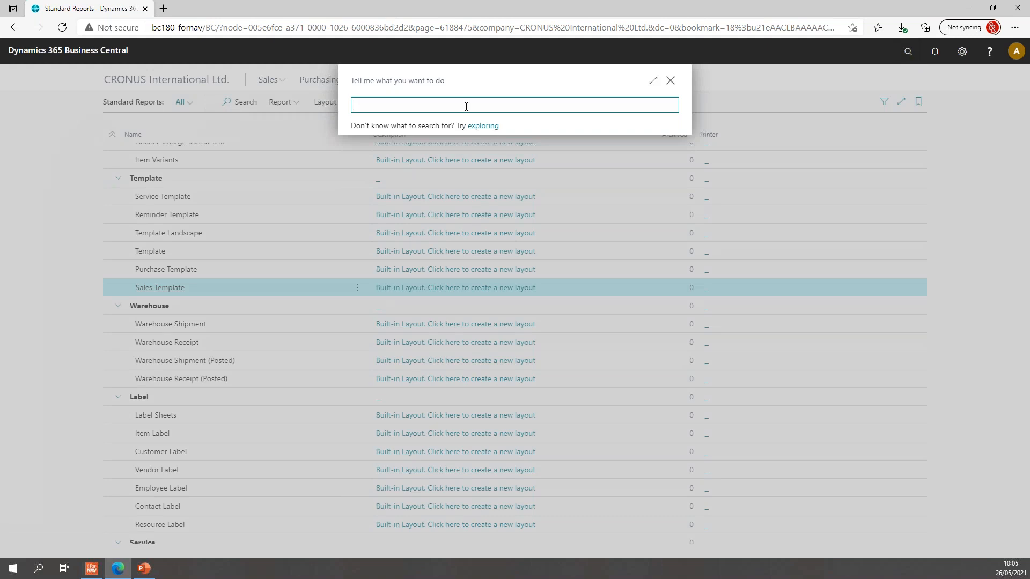
pyautogui.write('coun reg')
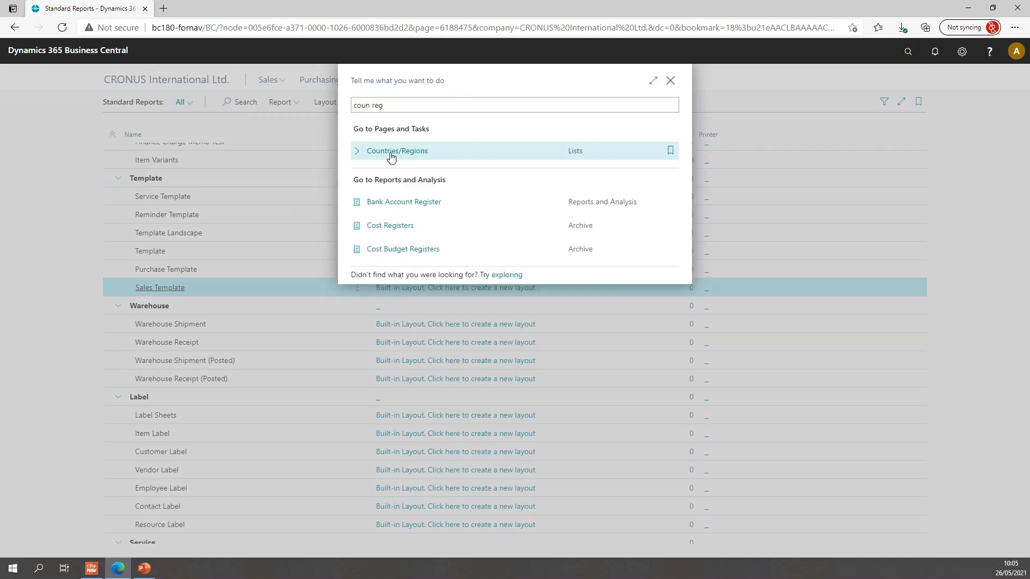
pyautogui.click(397, 150)
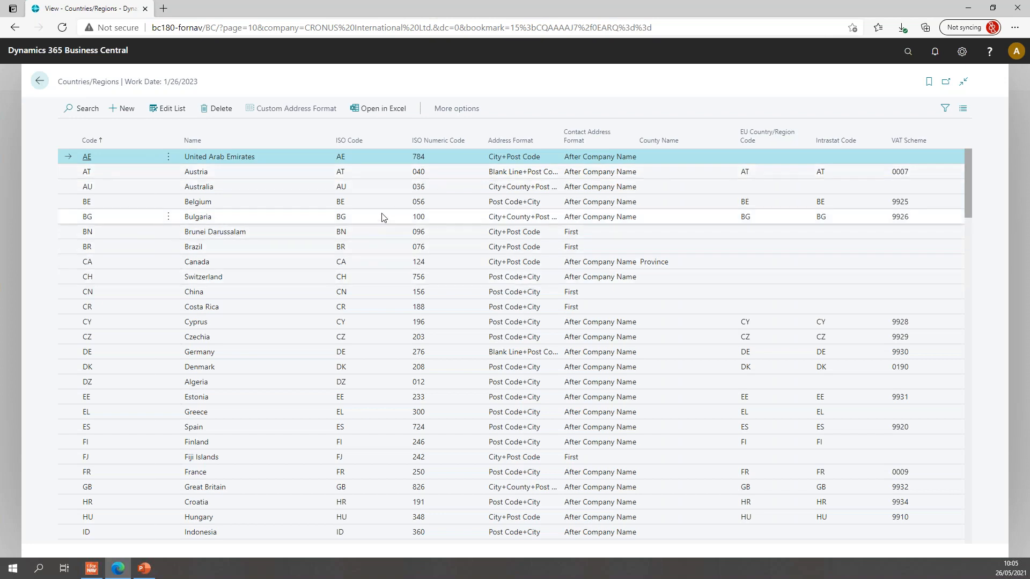
pyautogui.moveTo(431, 226)
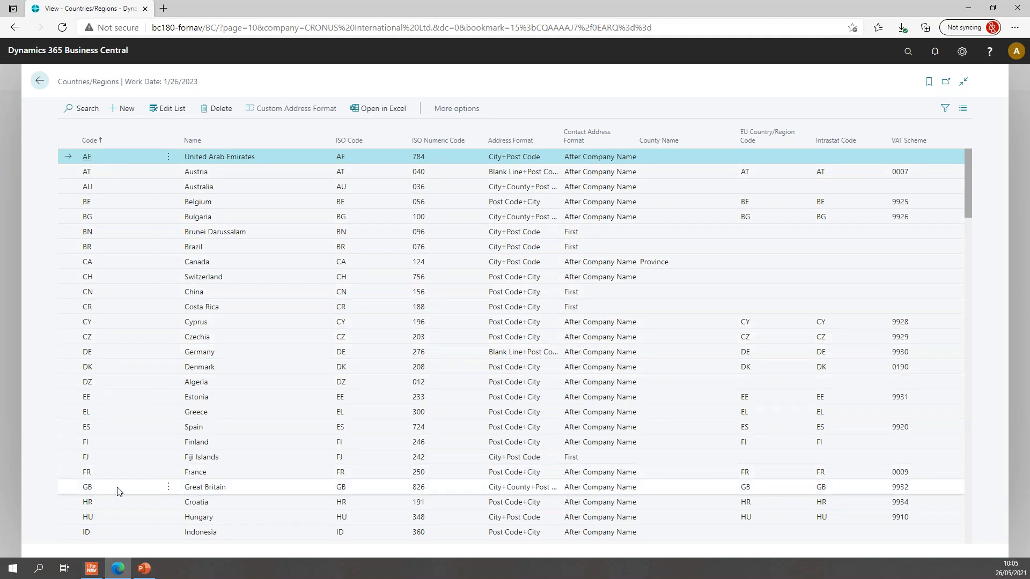
# Switch the GB row's Address Format to Post Code+City in the editable list
pyautogui.click(205, 486)
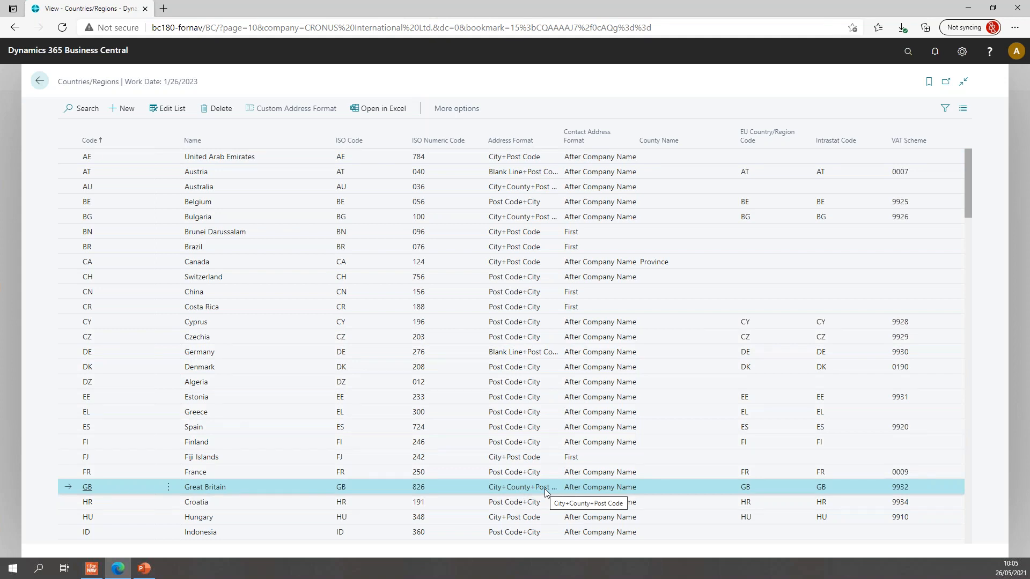
pyautogui.click(166, 108)
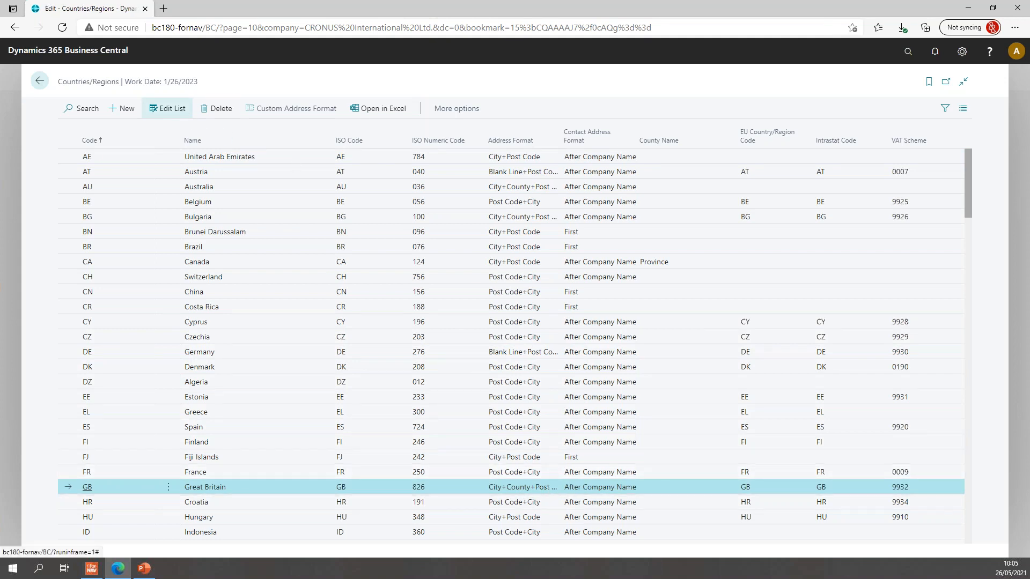
pyautogui.click(556, 463)
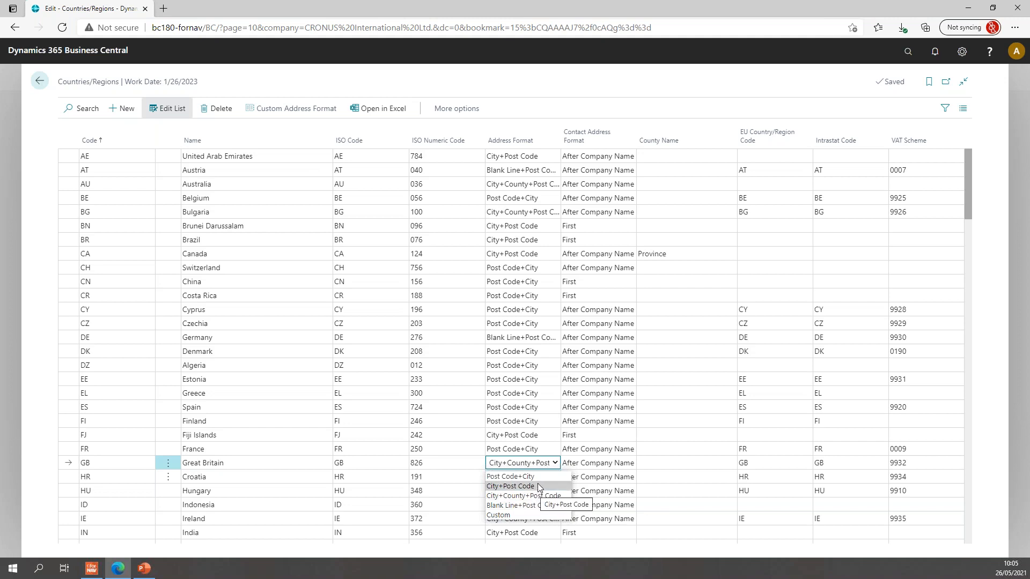
pyautogui.moveTo(512, 476)
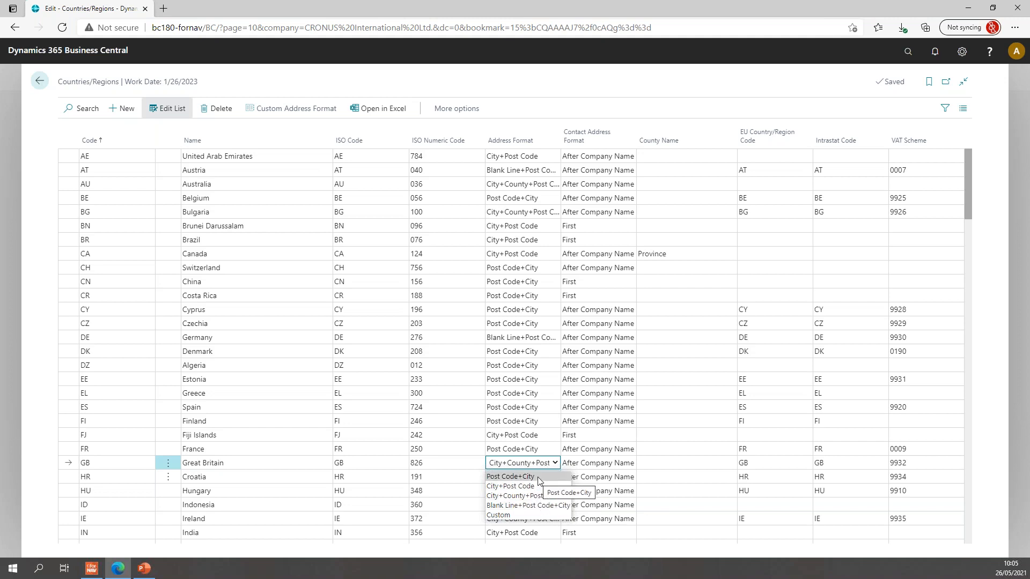
pyautogui.click(510, 477)
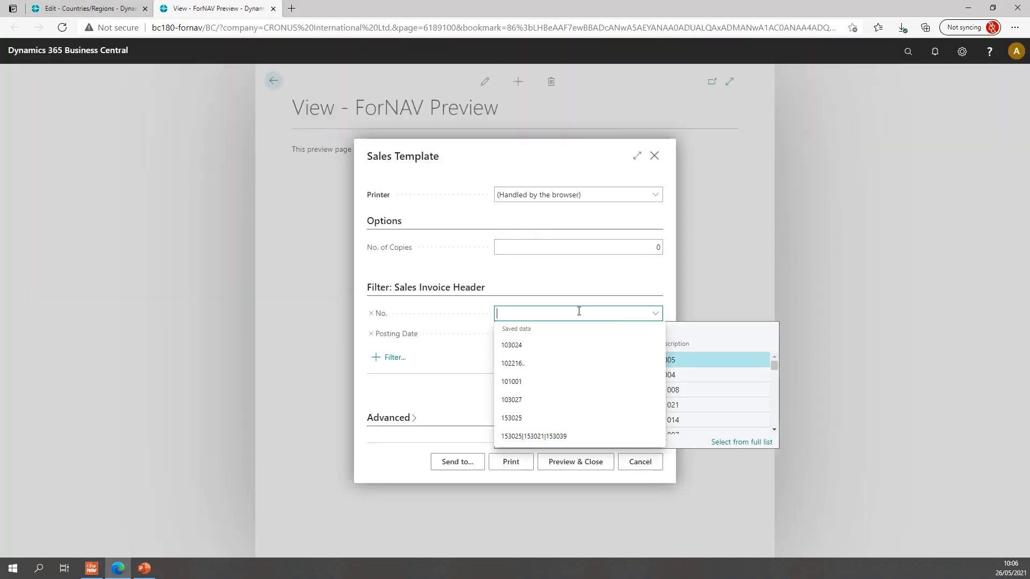
pyautogui.moveTo(535, 321)
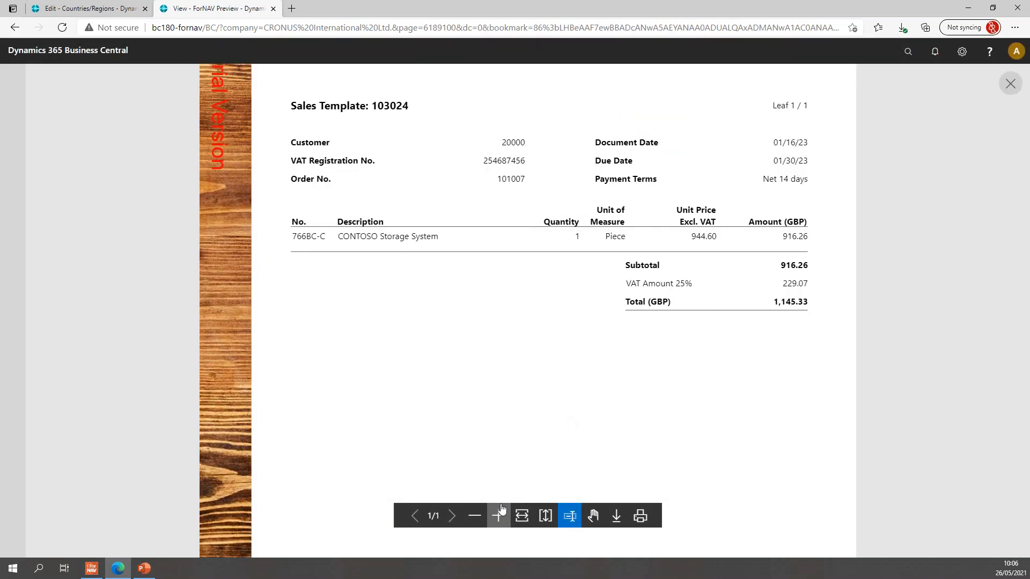
# Bring the preview's address blocks into view, then return to Countries/Regions and the designer
pyautogui.click(498, 515)
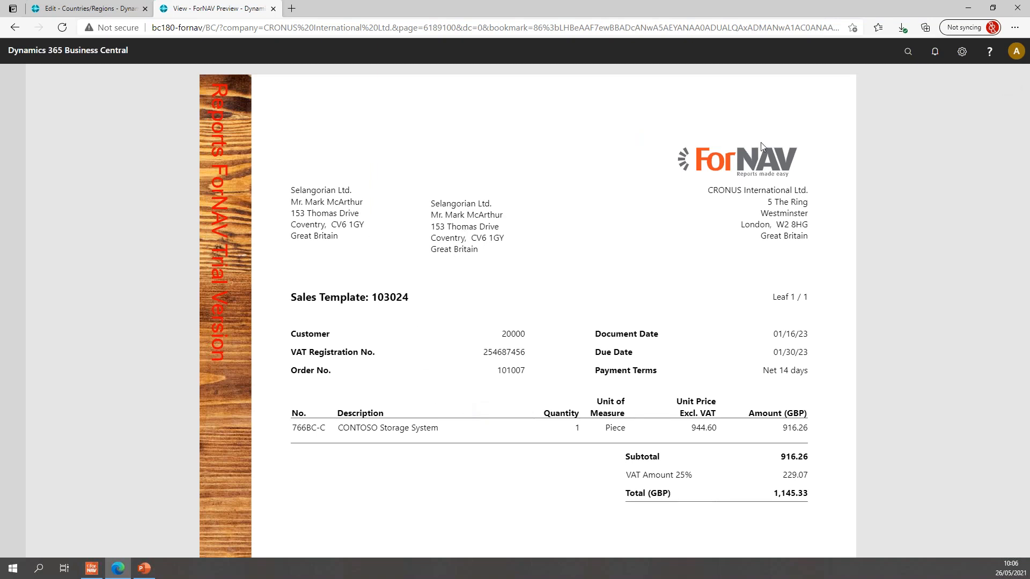
pyautogui.click(88, 8)
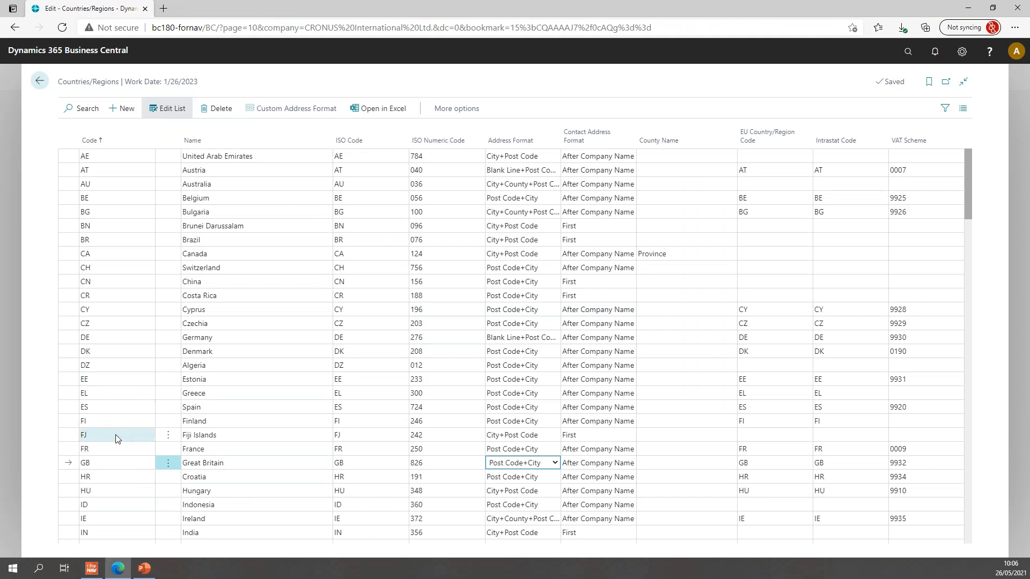
pyautogui.click(115, 462)
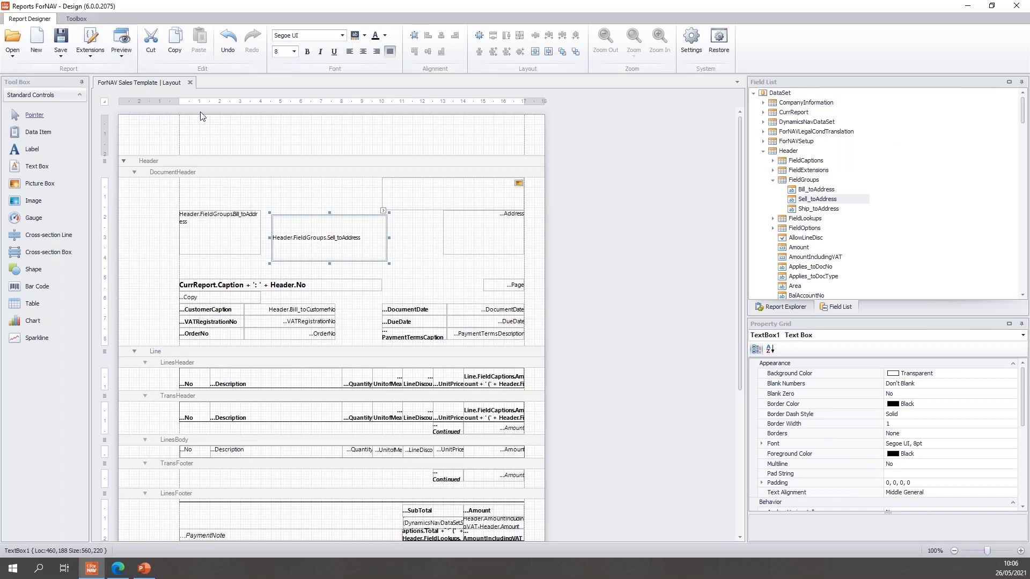
pyautogui.moveTo(207, 120)
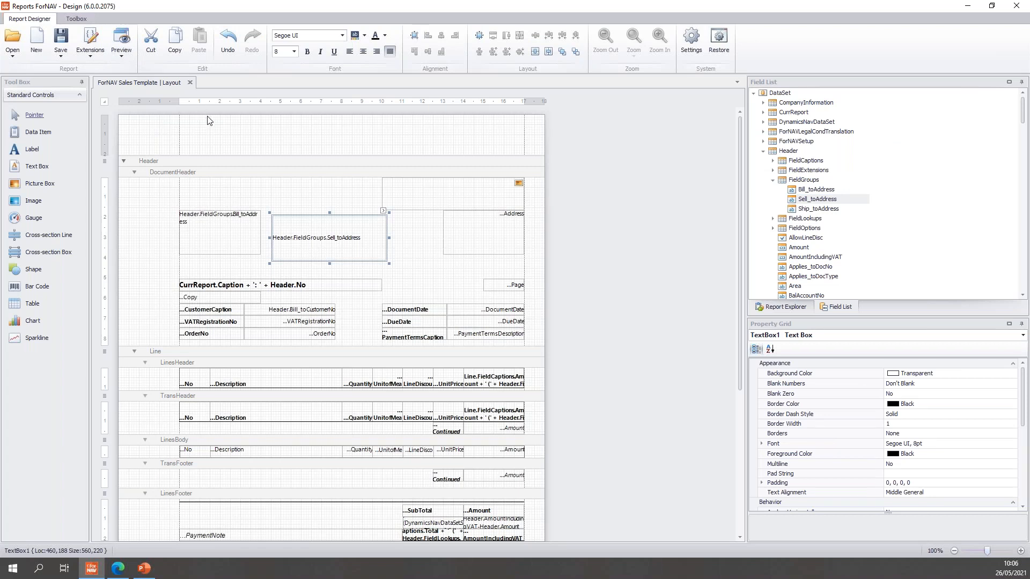
# Run Preview from the ForNAV designer to reopen the invoice 103024 request page
pyautogui.click(117, 568)
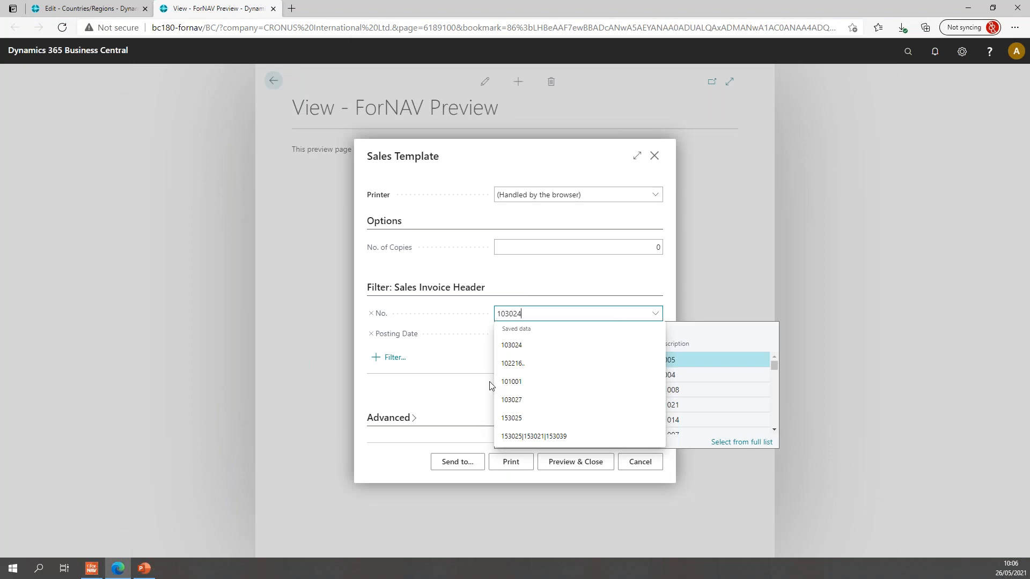
# Preview invoice 103024 and confirm post code appears before city
pyautogui.click(574, 462)
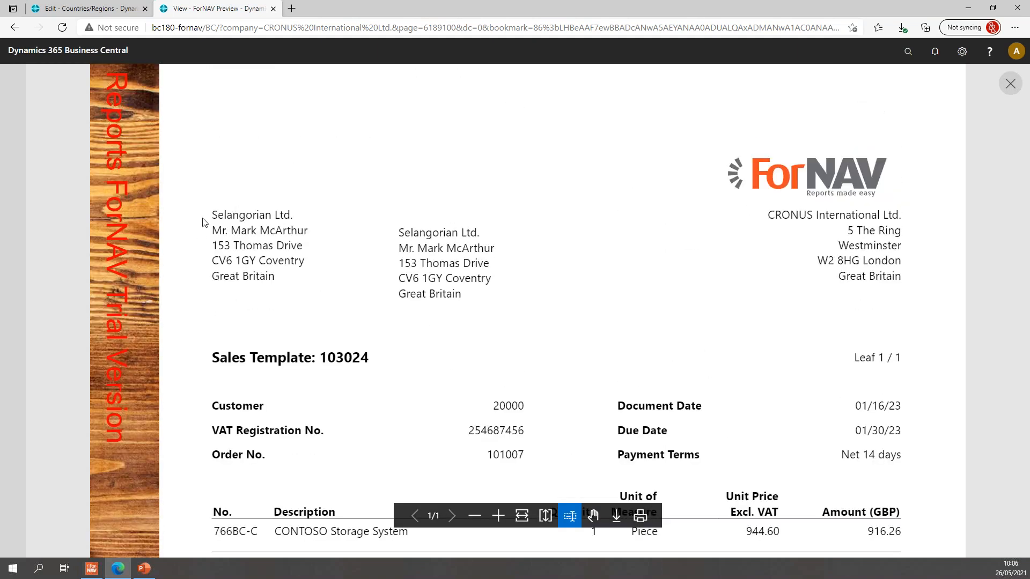
pyautogui.moveTo(211, 235)
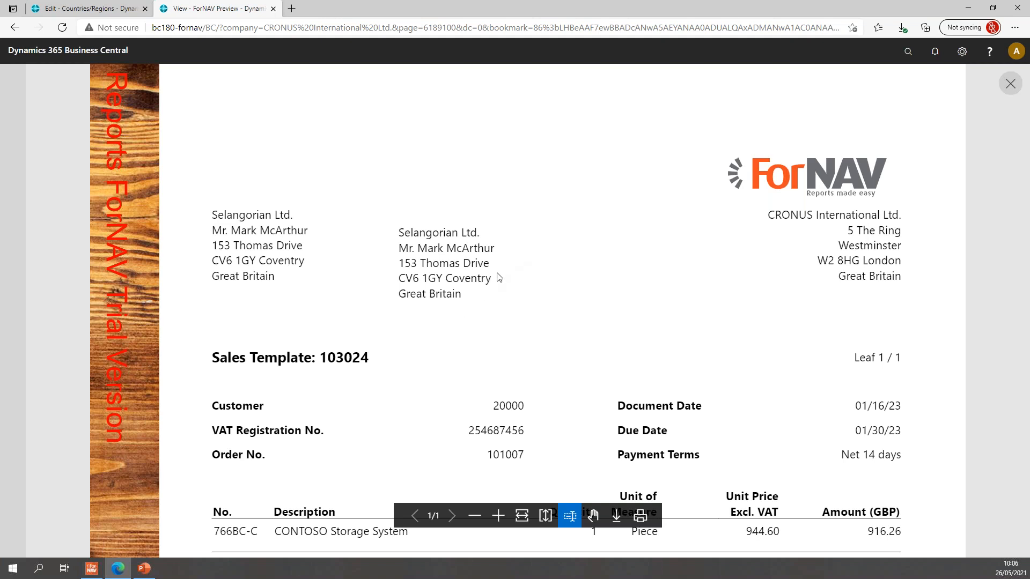
pyautogui.moveTo(657, 185)
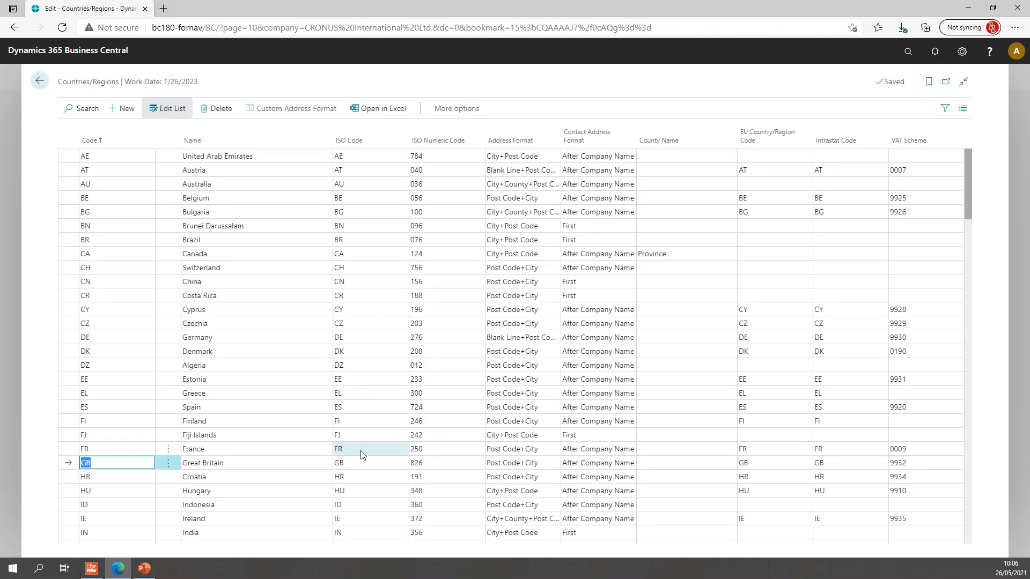
pyautogui.moveTo(266, 456)
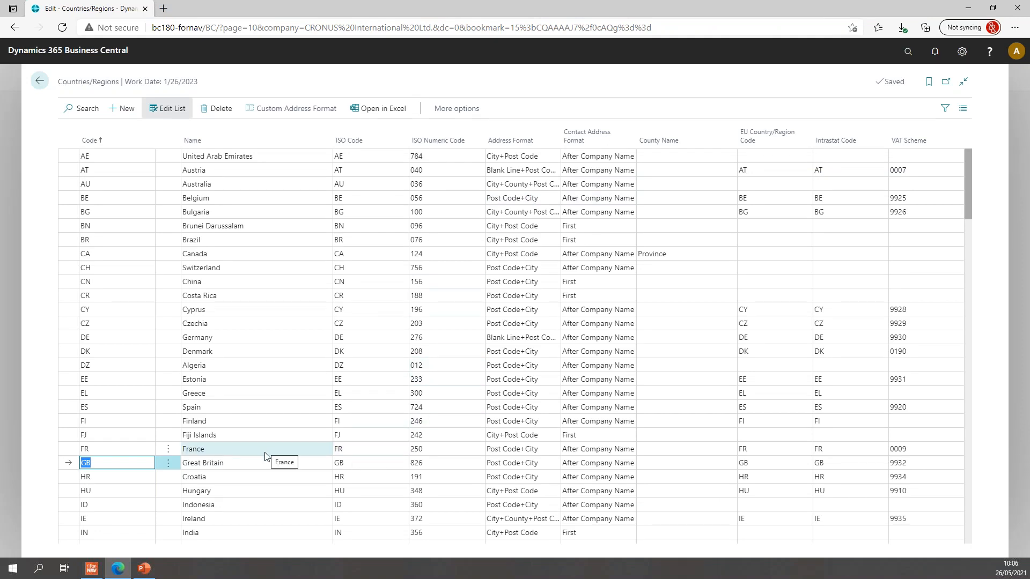
# Choose Custom from GB's Address Format dropdown and leave the field to confirm
pyautogui.click(554, 463)
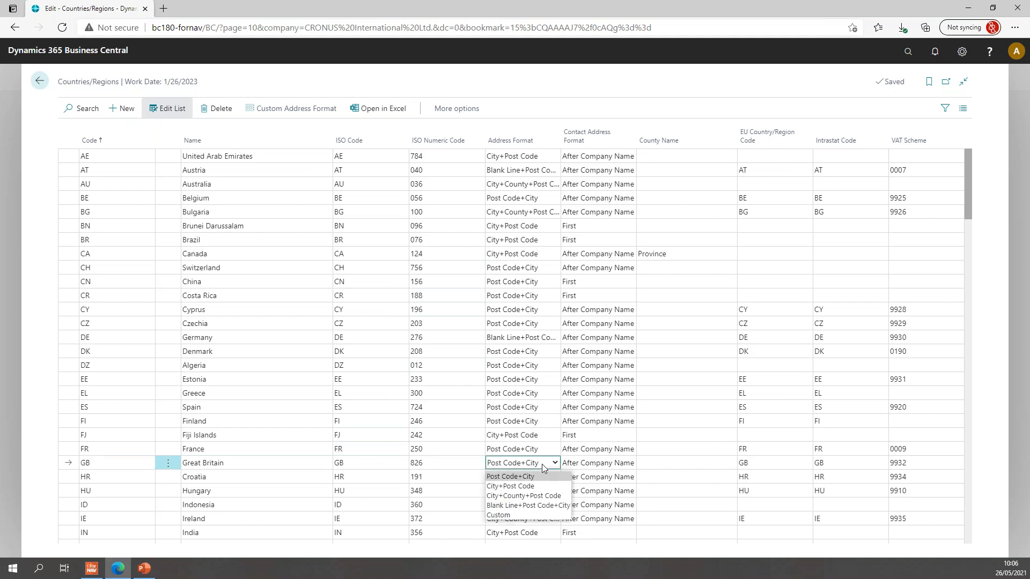
pyautogui.moveTo(530, 495)
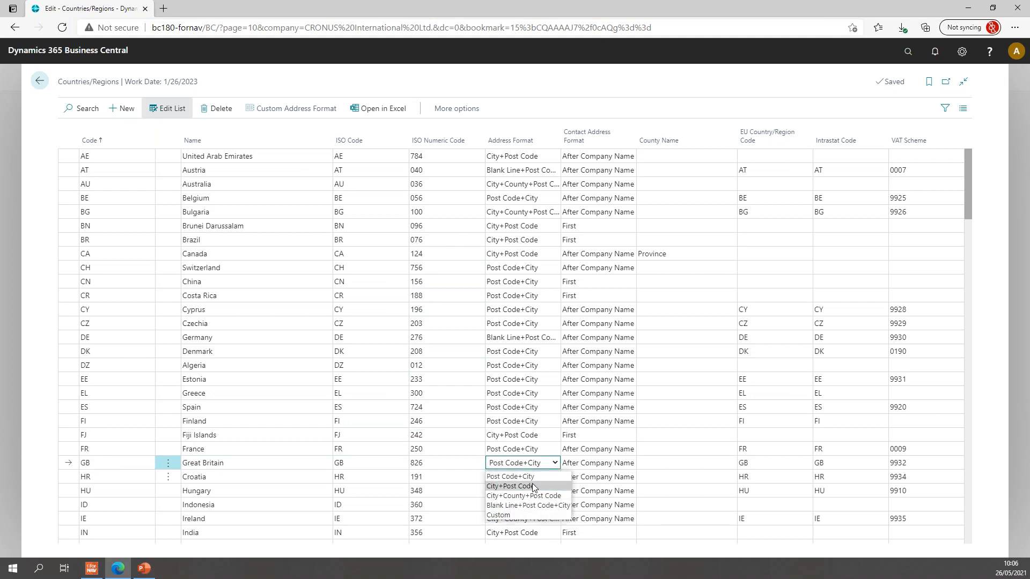
pyautogui.moveTo(498, 515)
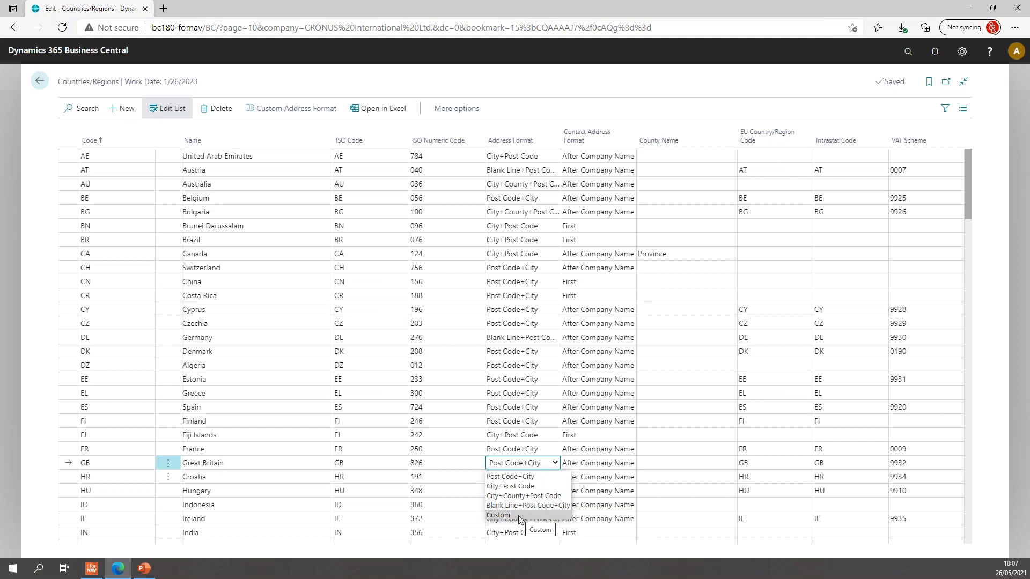
pyautogui.click(498, 515)
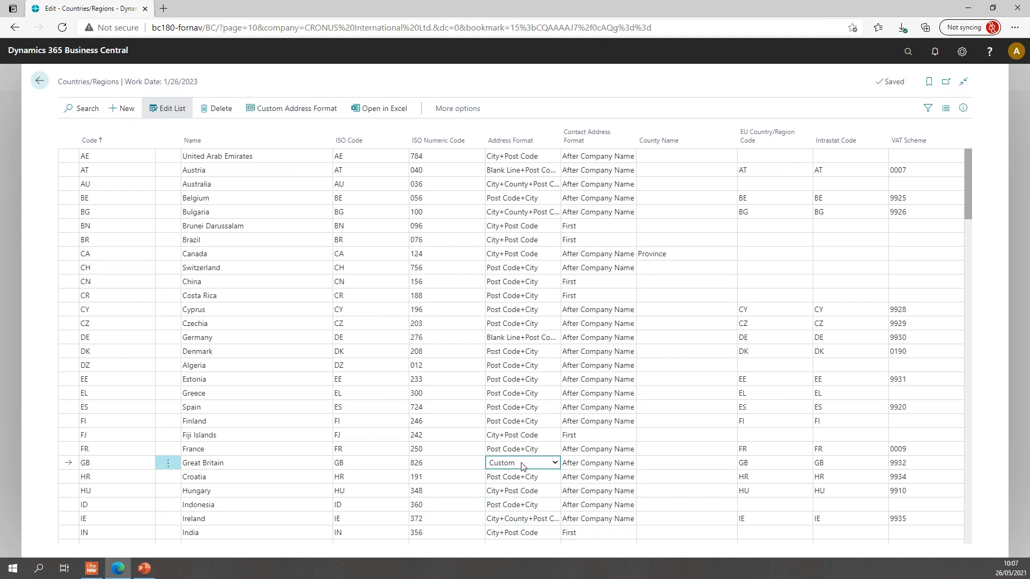
pyautogui.click(296, 108)
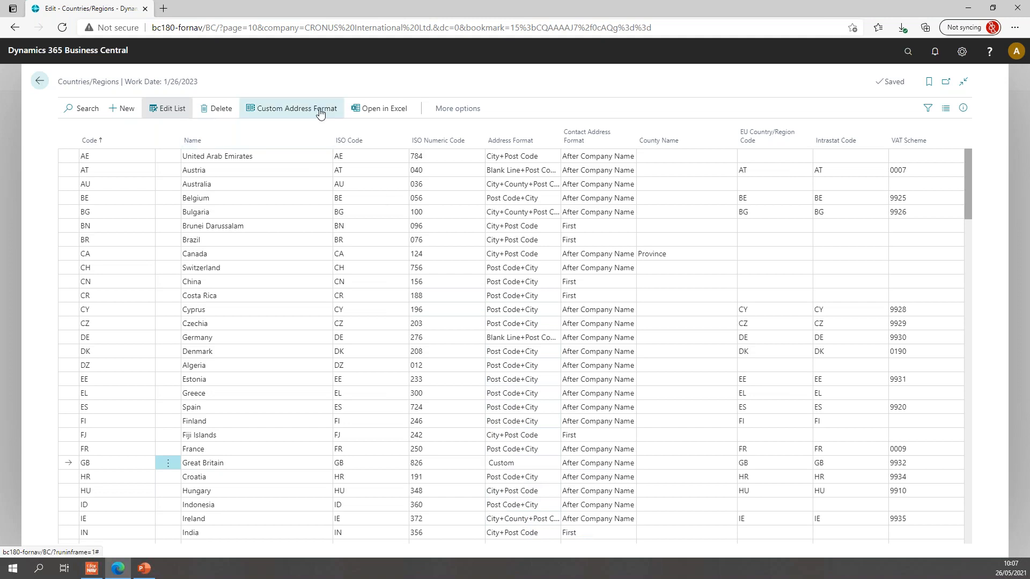
# Open GB's custom address lines, move Post Code/City to the top, and blank Name 2
pyautogui.click(292, 108)
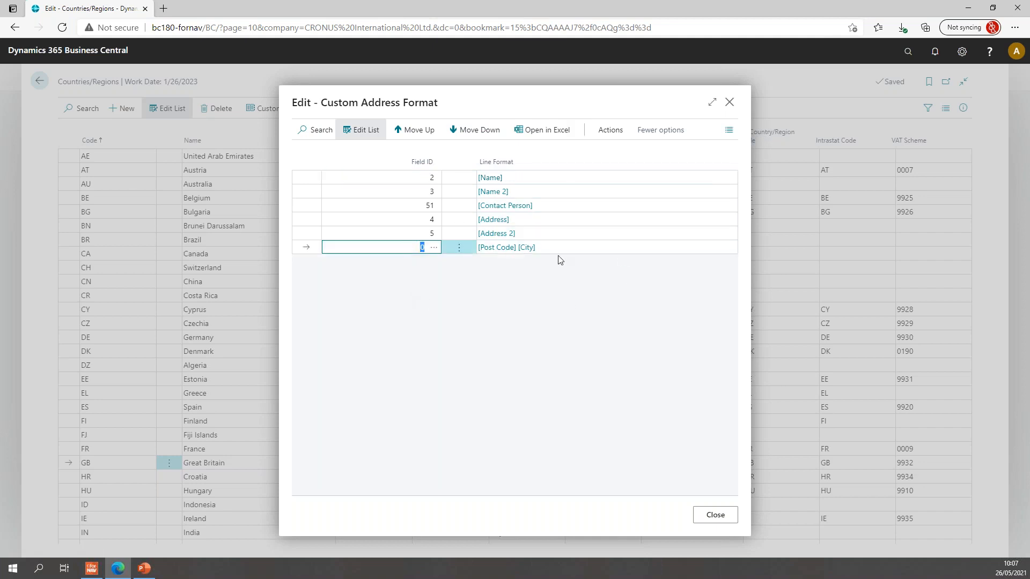
pyautogui.click(419, 130)
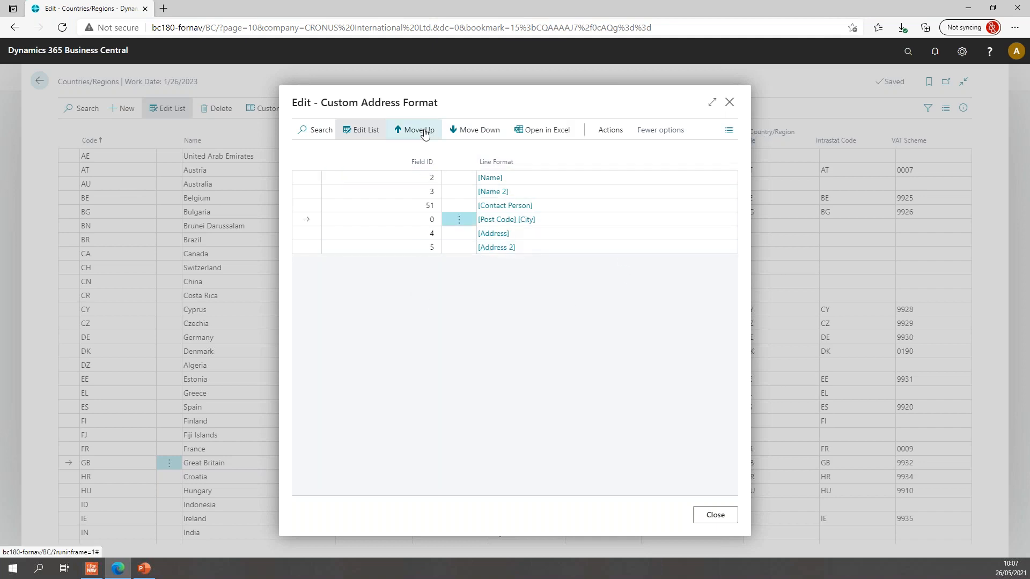
pyautogui.click(418, 130)
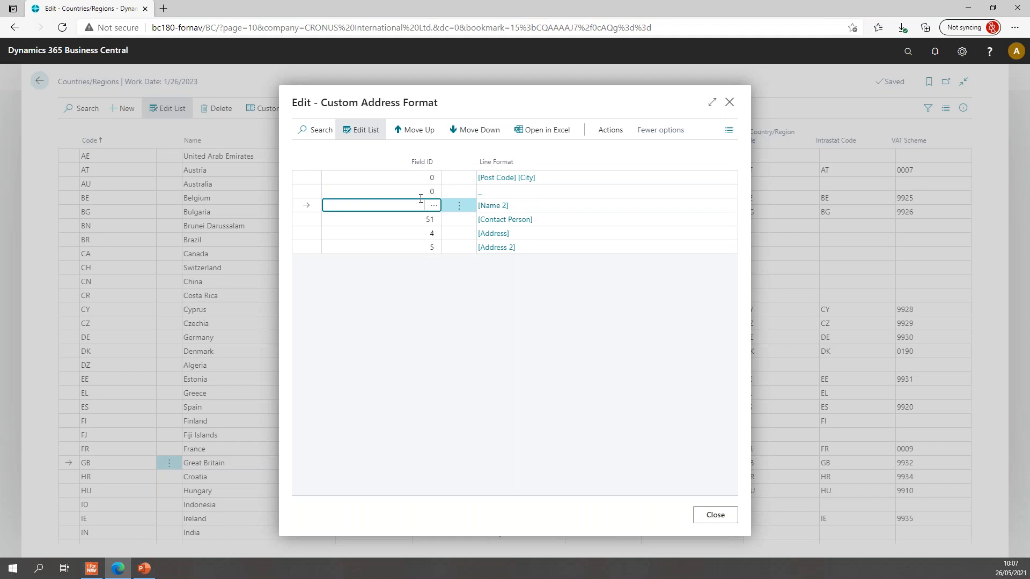
pyautogui.click(381, 219)
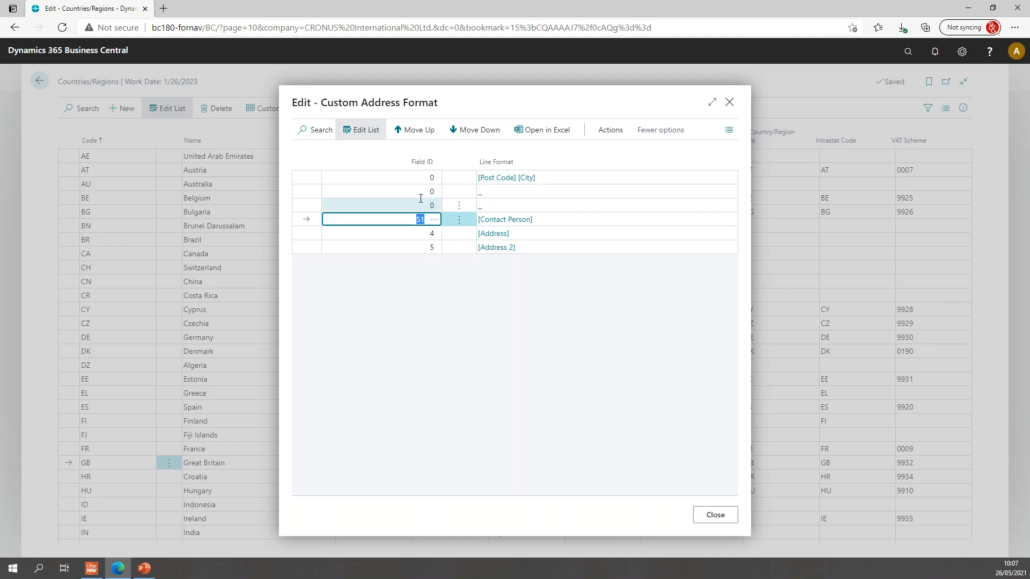
# Move Contact Person and the blank lines to the bottom, then open the Post Code/City line
pyautogui.click(479, 129)
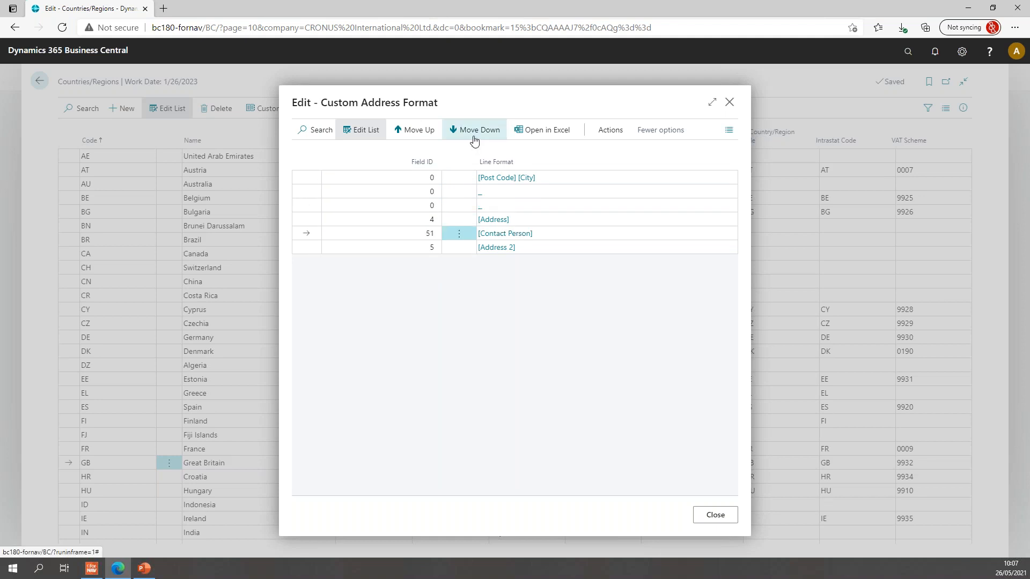
pyautogui.click(474, 129)
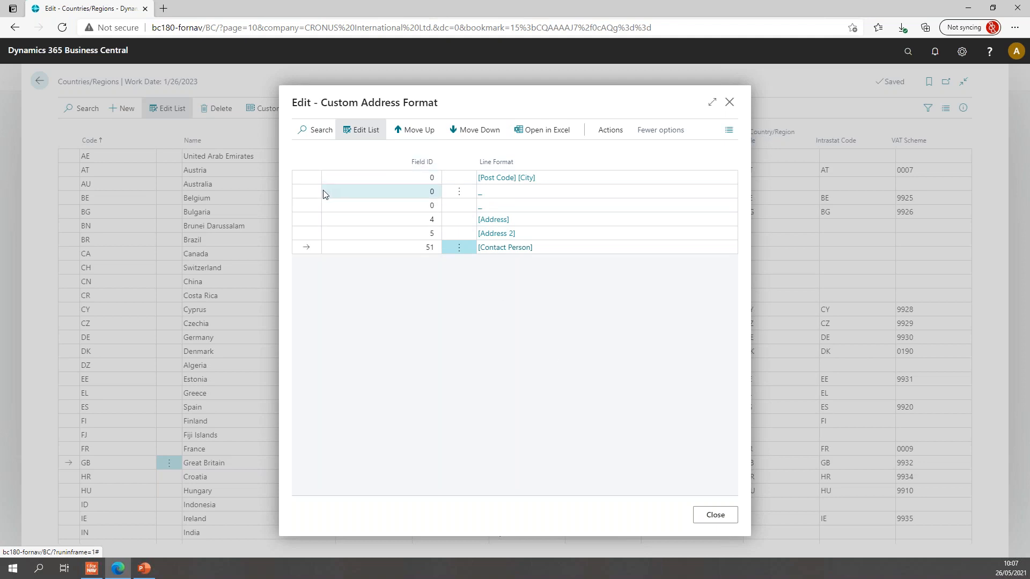
pyautogui.click(474, 129)
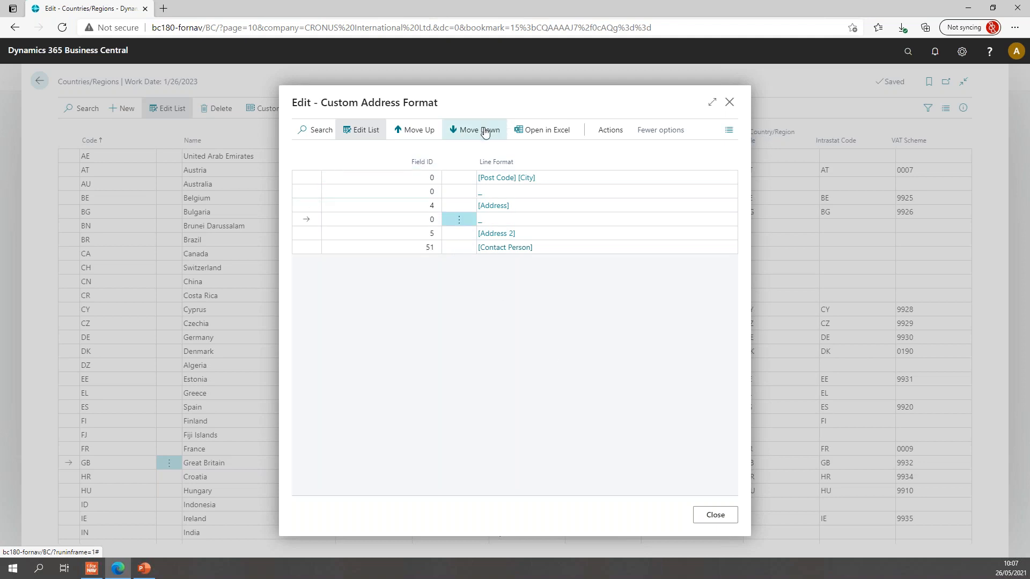
pyautogui.click(475, 129)
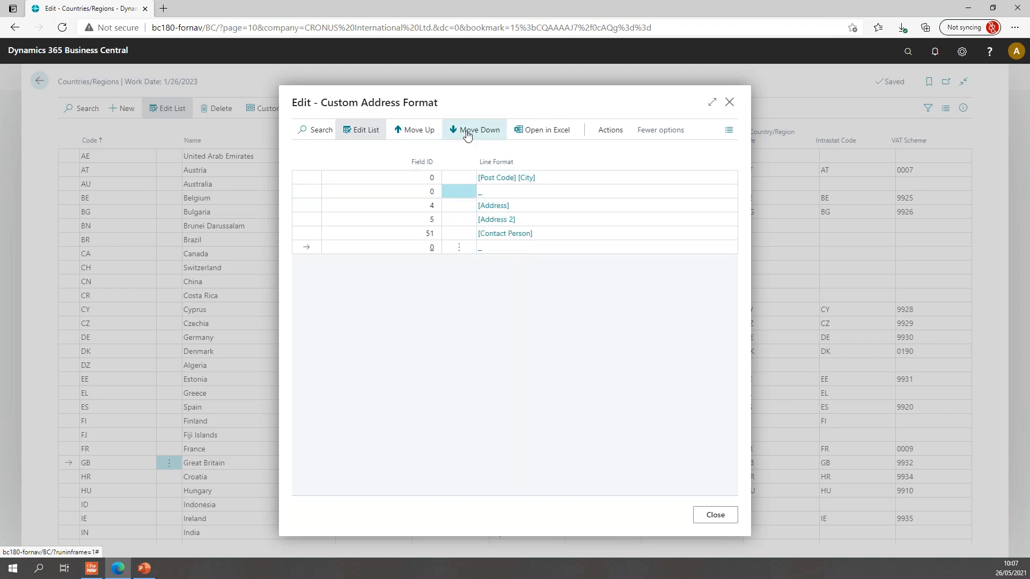
pyautogui.click(478, 130)
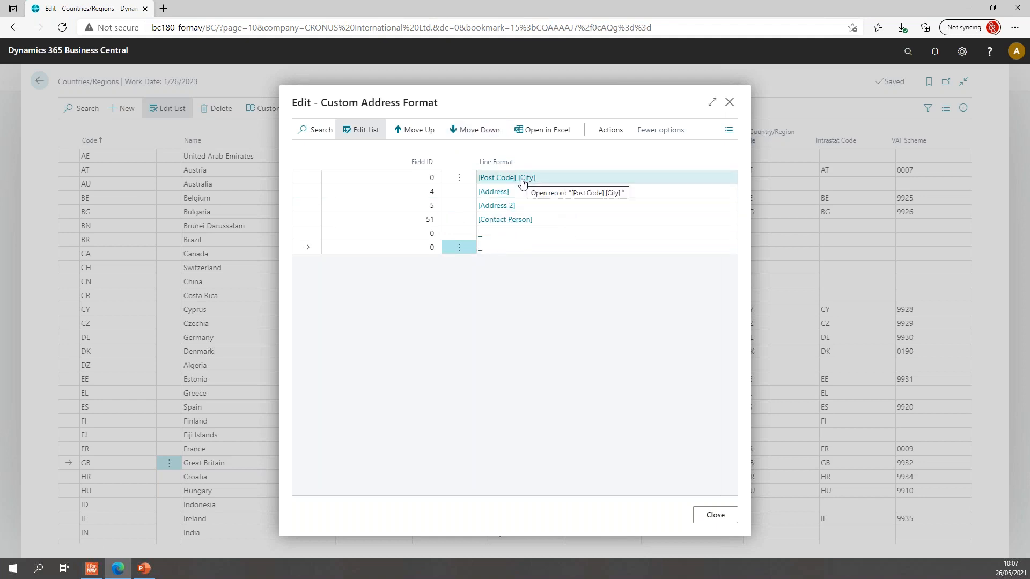
pyautogui.click(506, 178)
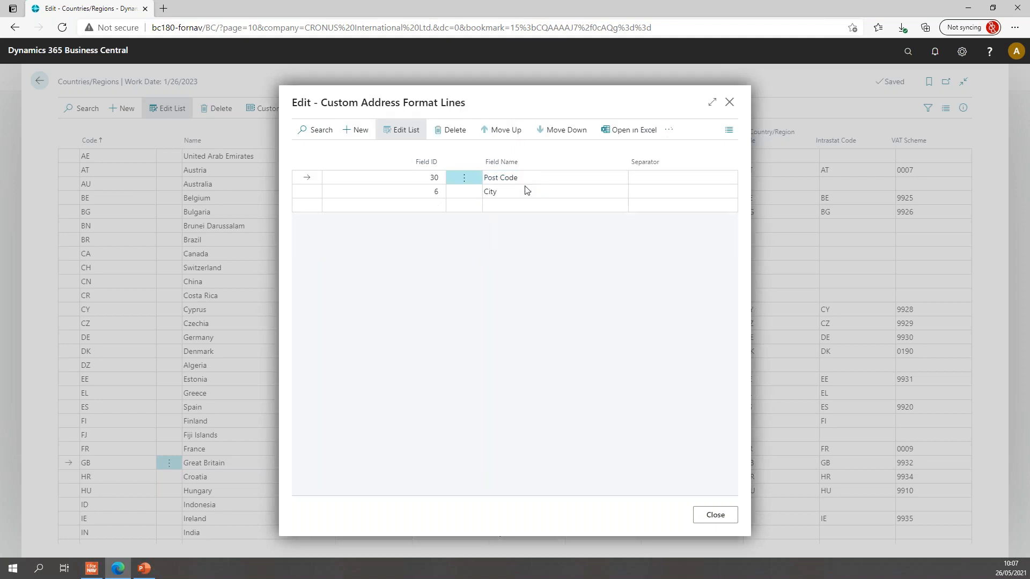
# Move County up between Post Code and City in the GB postcode line
pyautogui.click(381, 177)
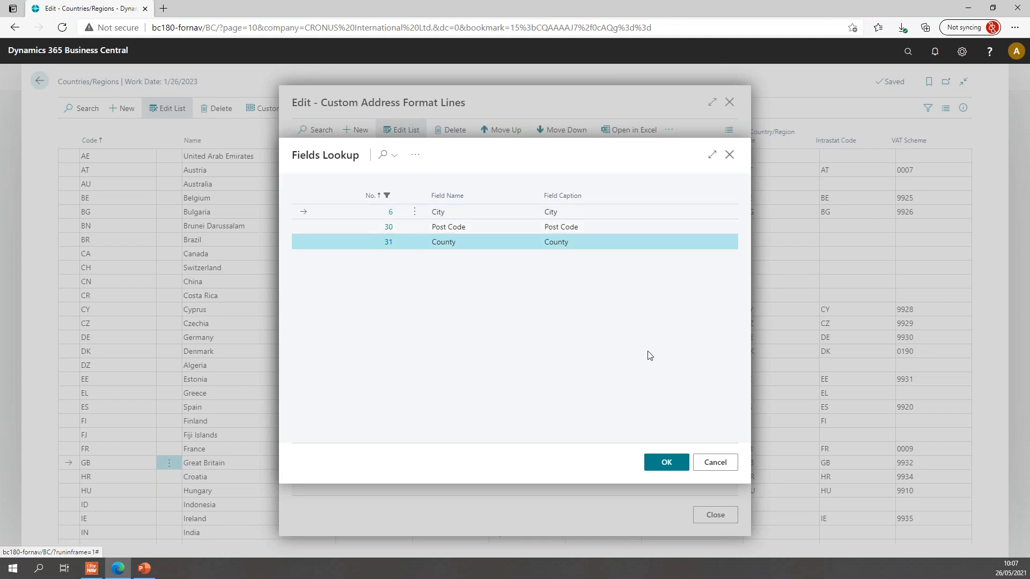
pyautogui.click(664, 462)
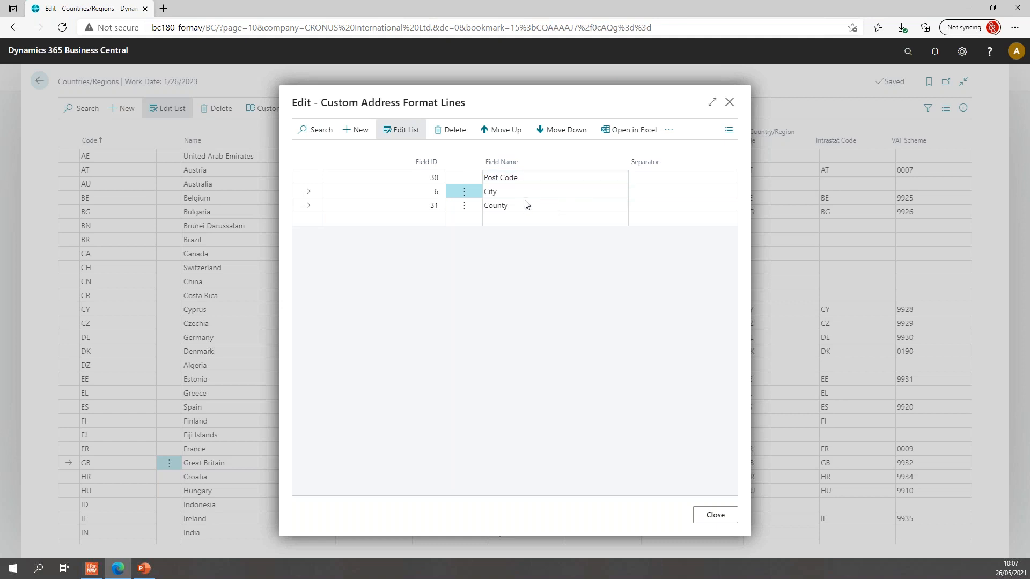
pyautogui.click(501, 129)
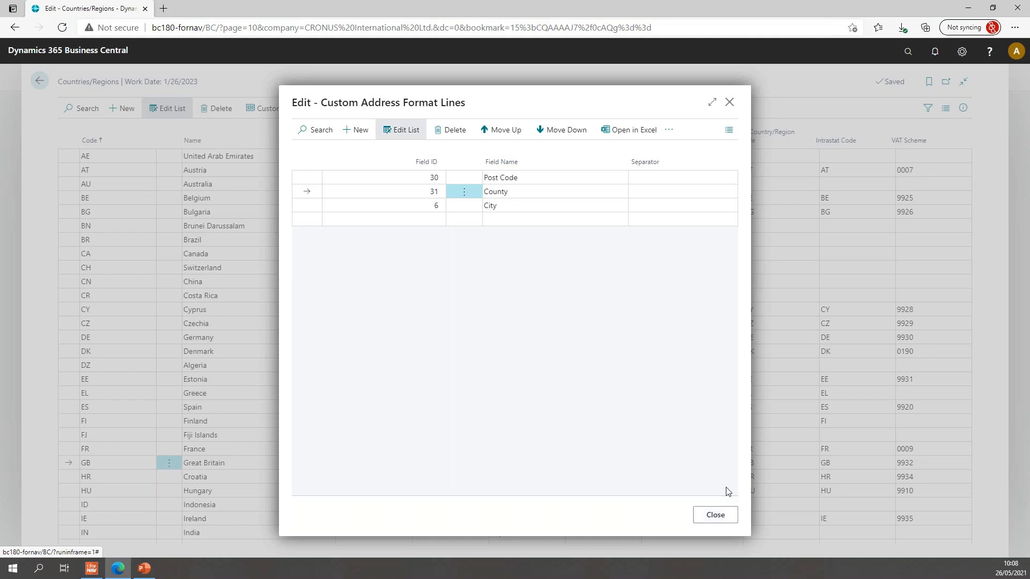
pyautogui.moveTo(729, 500)
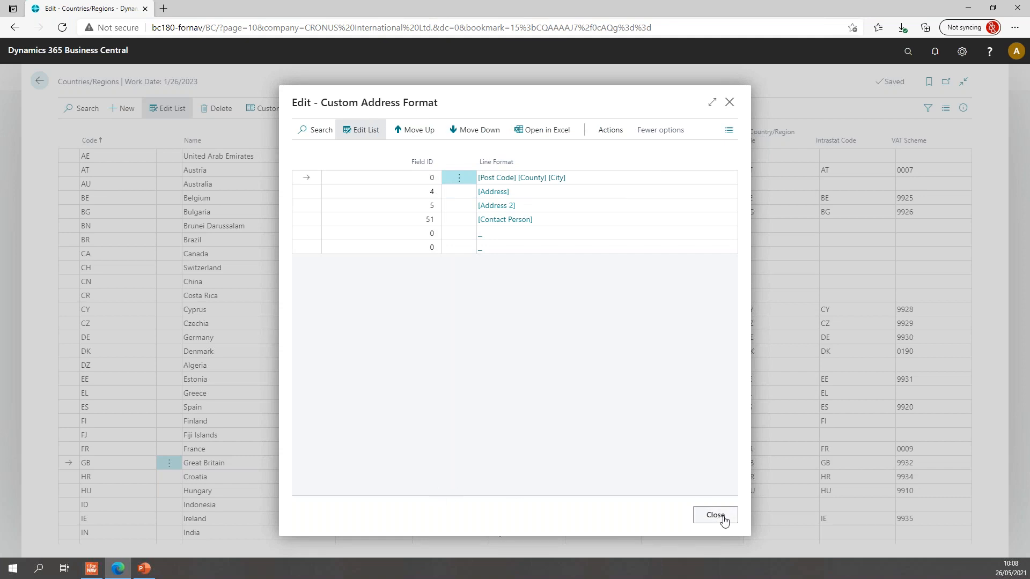
# Close the address format editor and filter the Sales Template report to invoice 103024
pyautogui.click(714, 515)
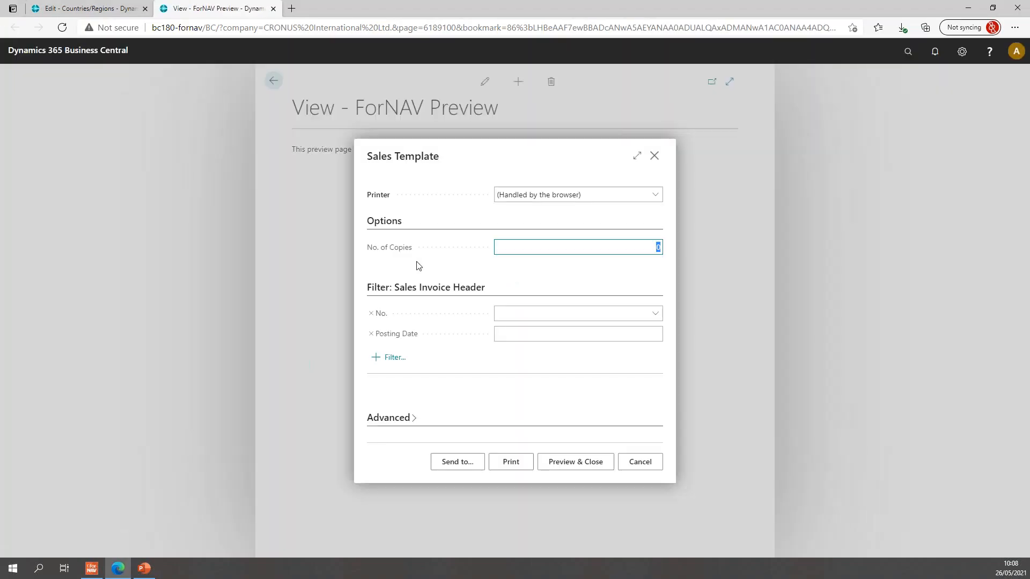
pyautogui.write('103024')
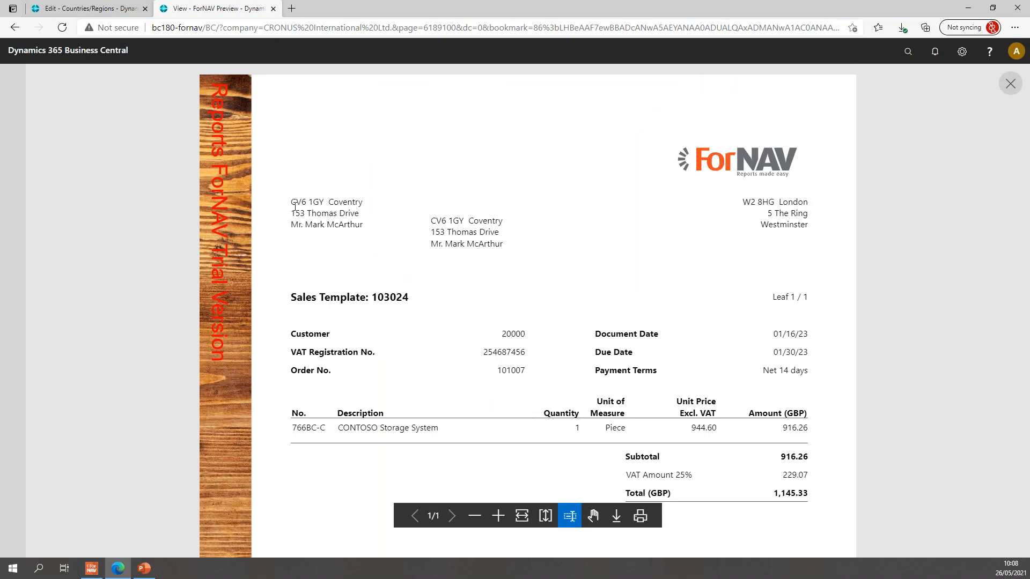
pyautogui.moveTo(321, 209)
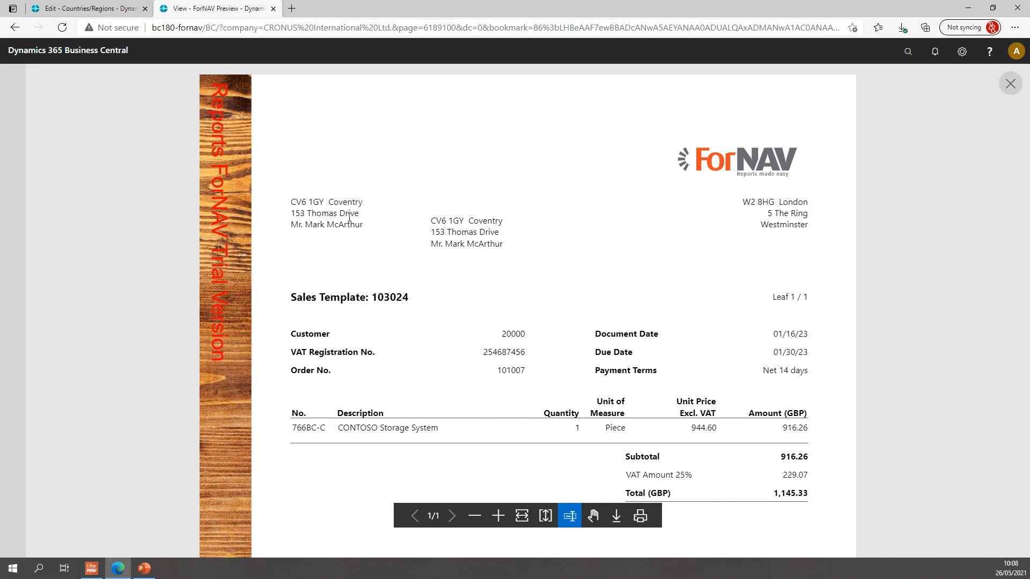
pyautogui.moveTo(350, 214)
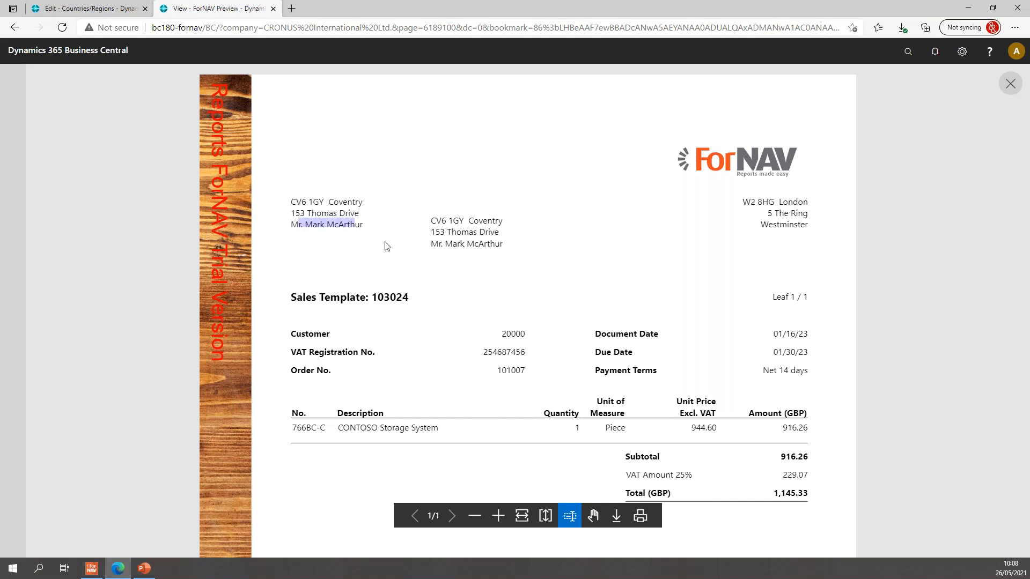
pyautogui.moveTo(438, 258)
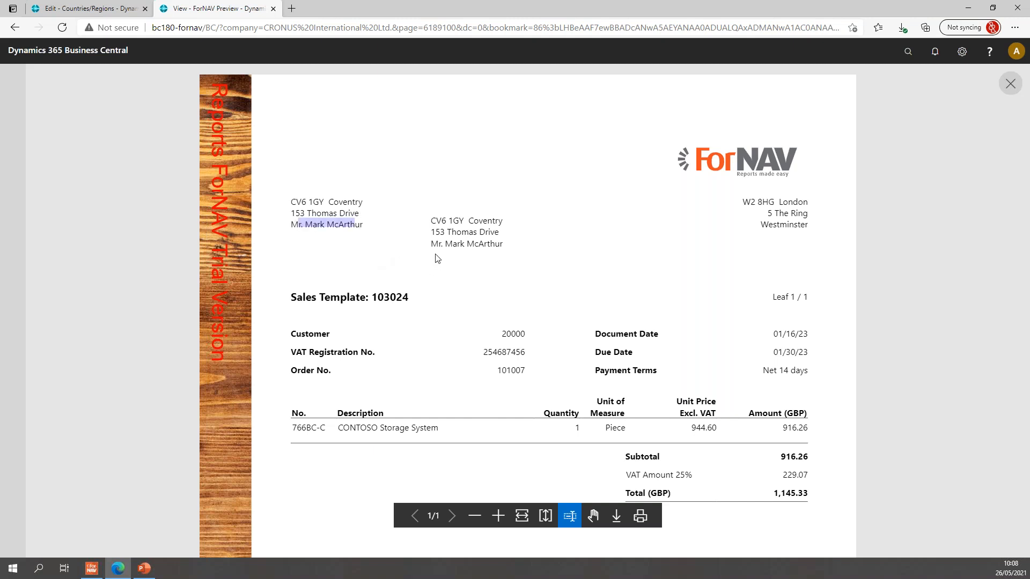
pyautogui.moveTo(396, 256)
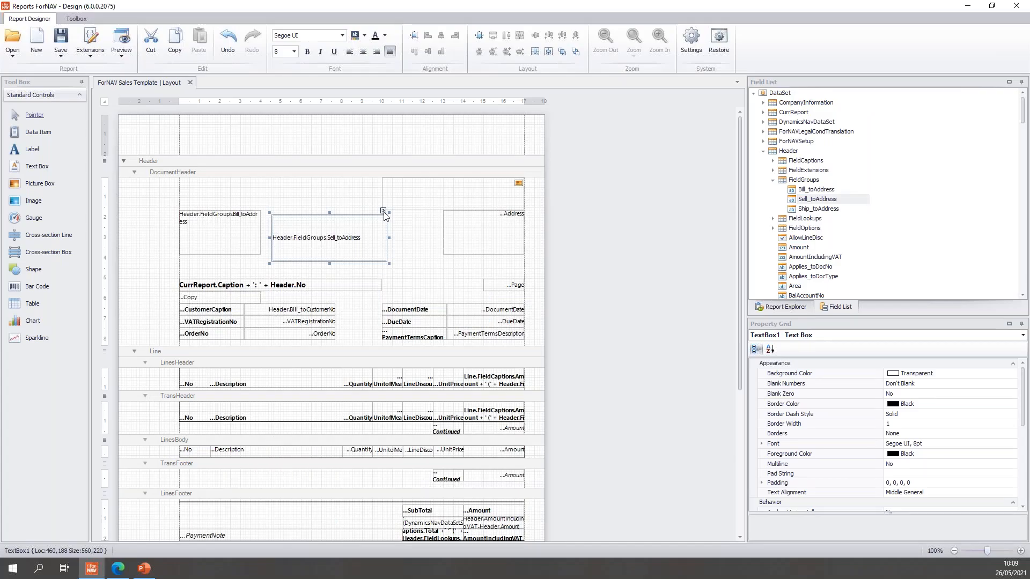
# Open a blank JavaScript Editor for the Sell_toAddress text box's source expression
pyautogui.click(383, 211)
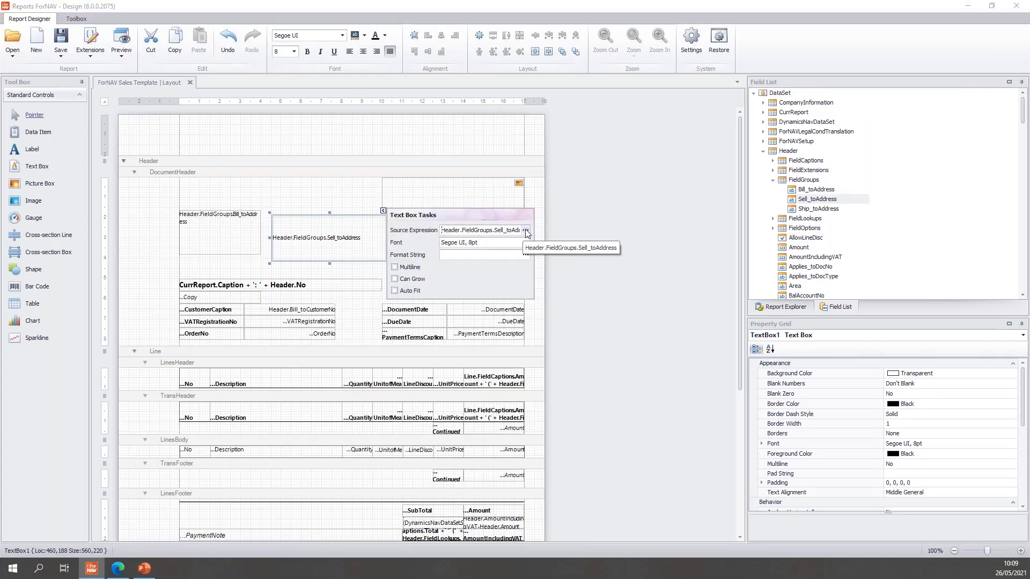
pyautogui.click(526, 230)
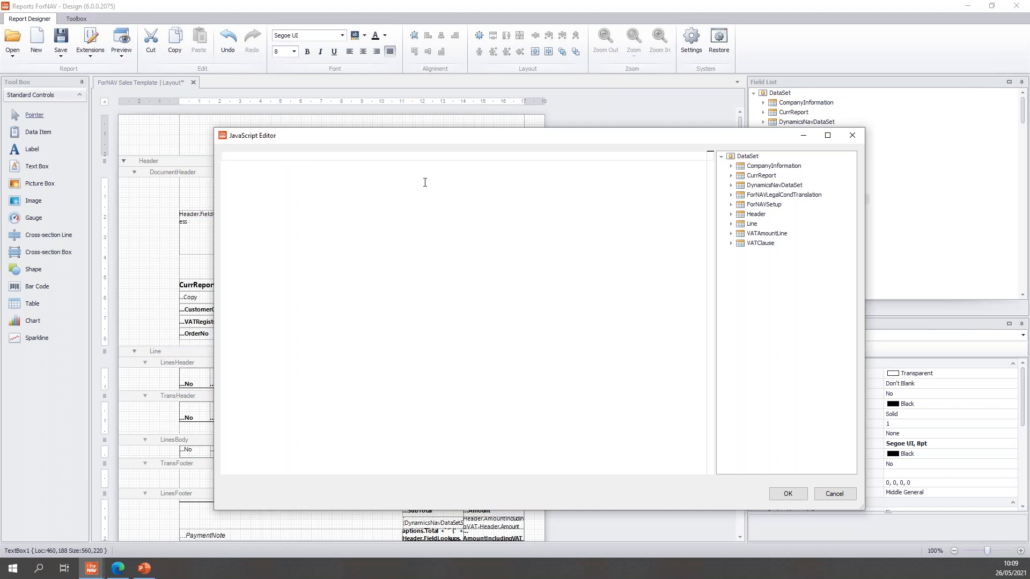
# Start CurrReport.JoinStrings with a '\n' separator and both bill-to address lines
pyautogui.write('curr')
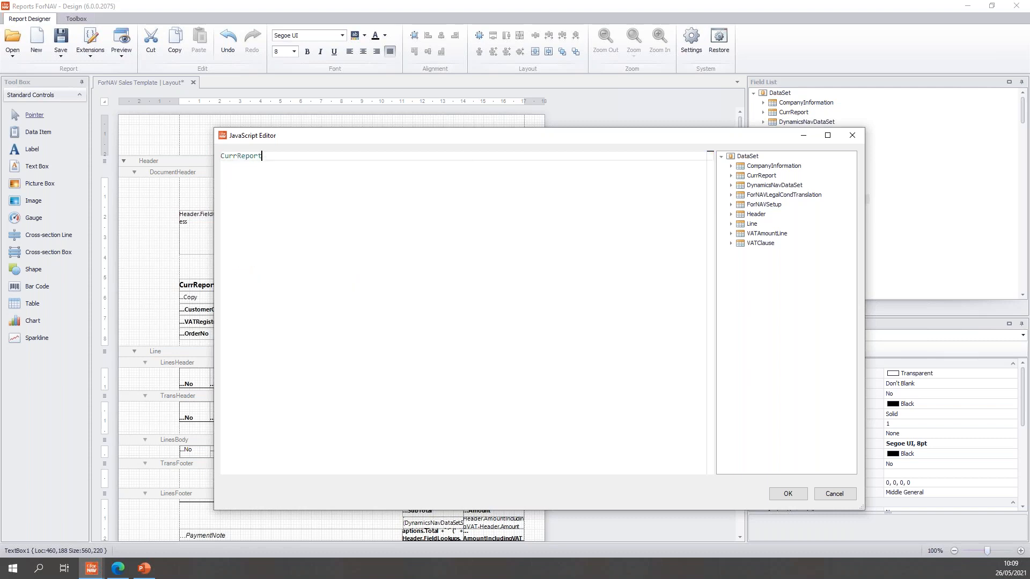
pyautogui.write('.joi')
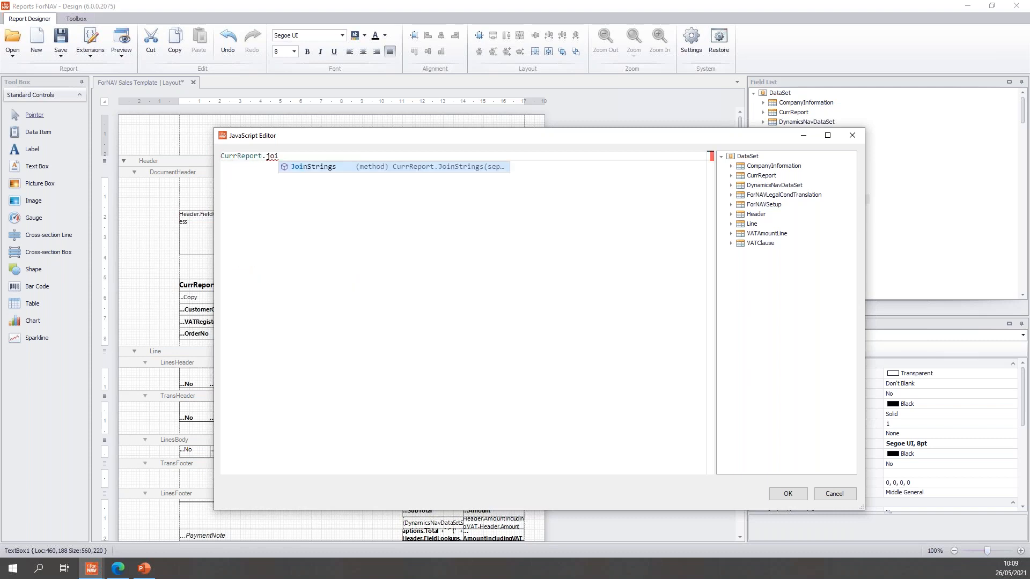
pyautogui.write("JoinStrings('")
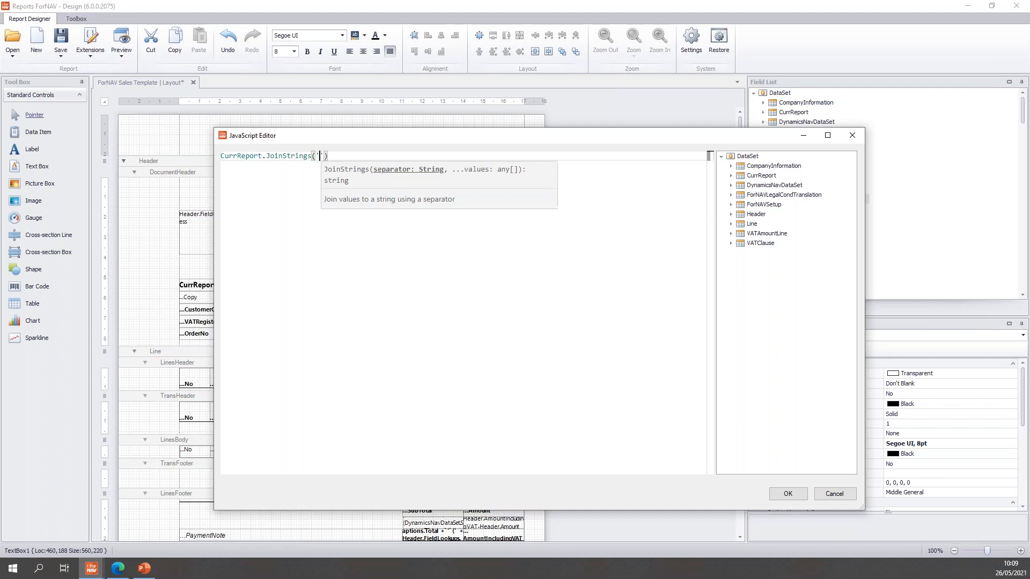
pyautogui.write('\\')
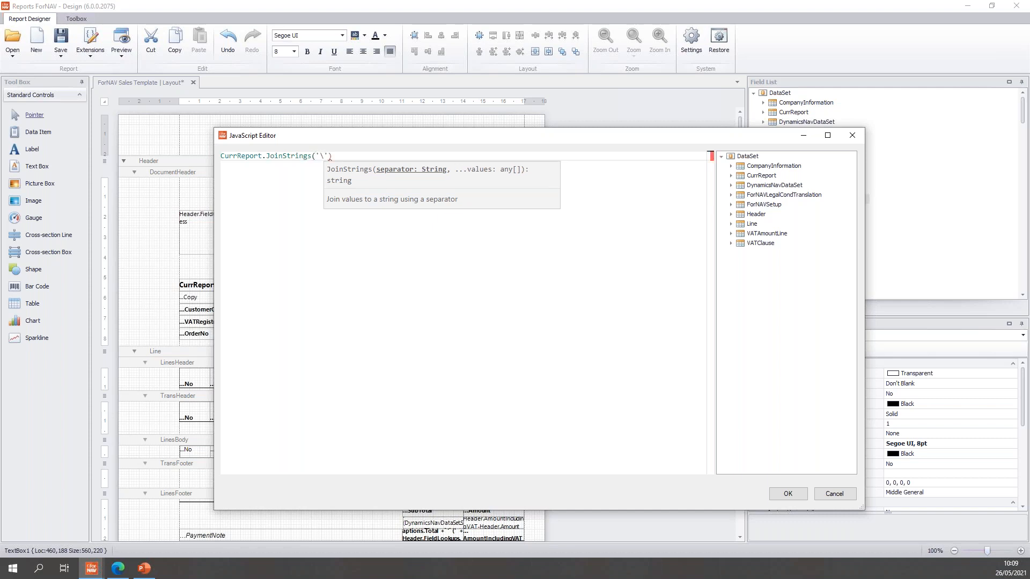
pyautogui.write('n')
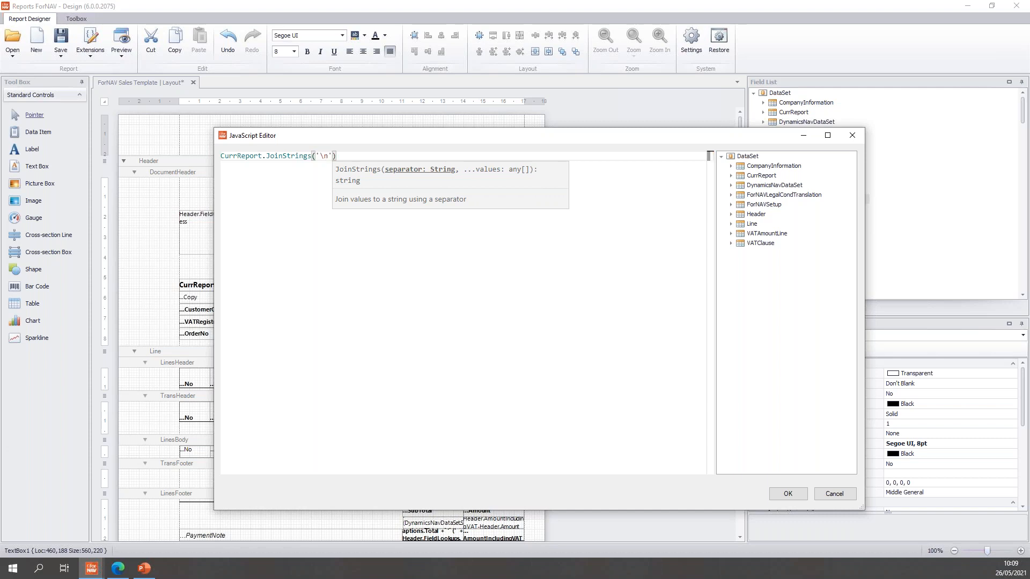
pyautogui.write(',')
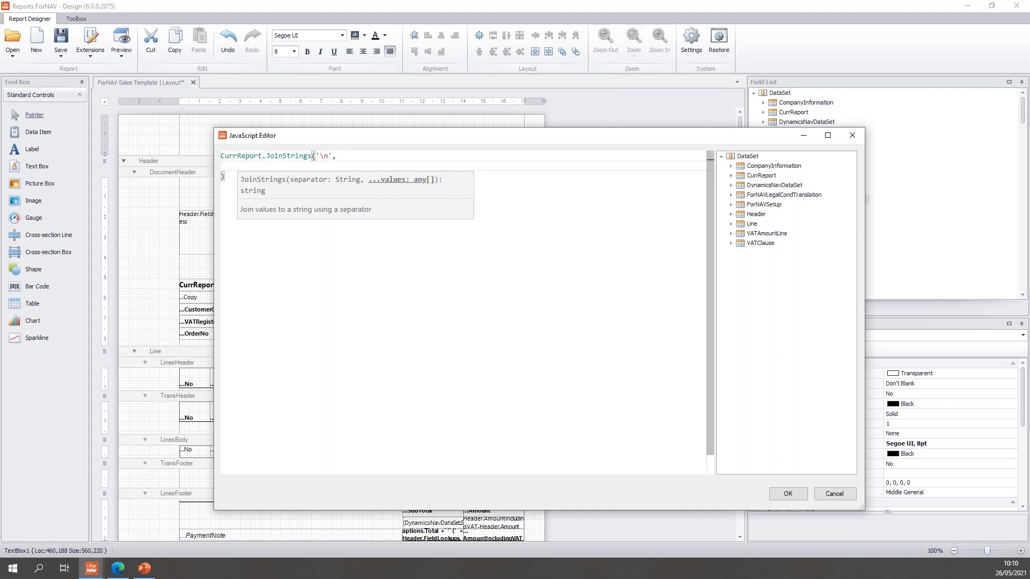
pyautogui.write('Header')
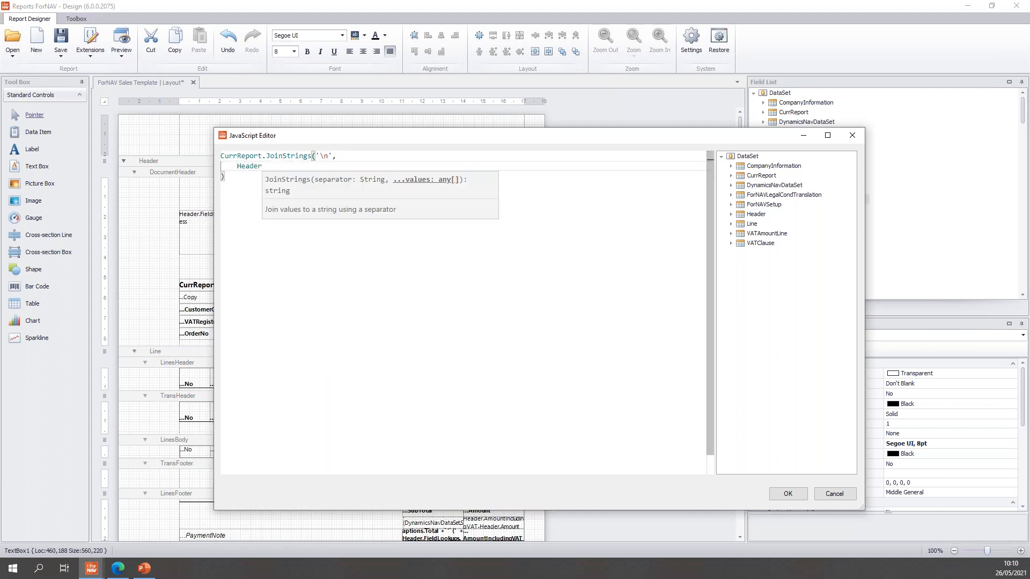
pyautogui.write('.')
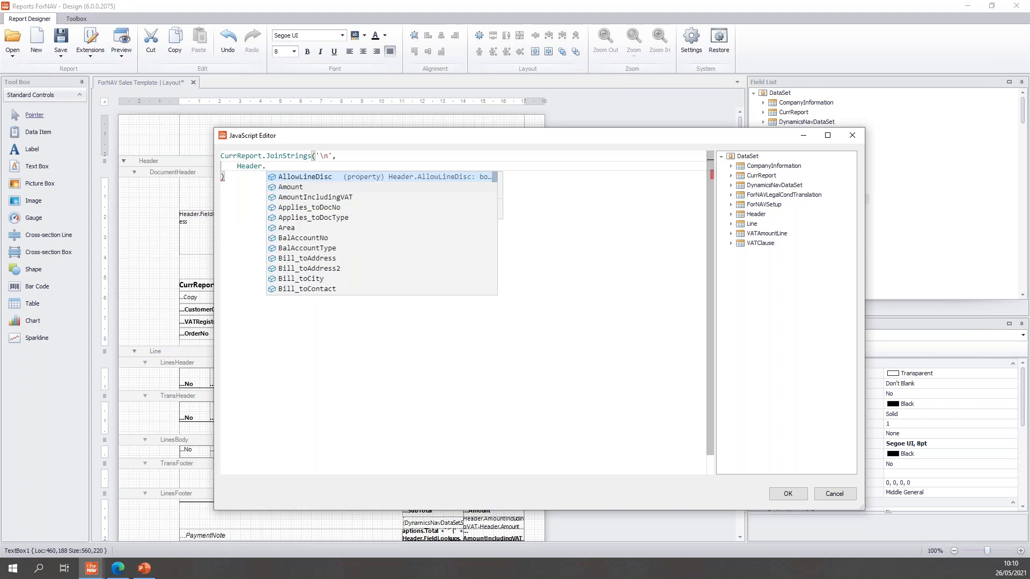
pyautogui.write('addr')
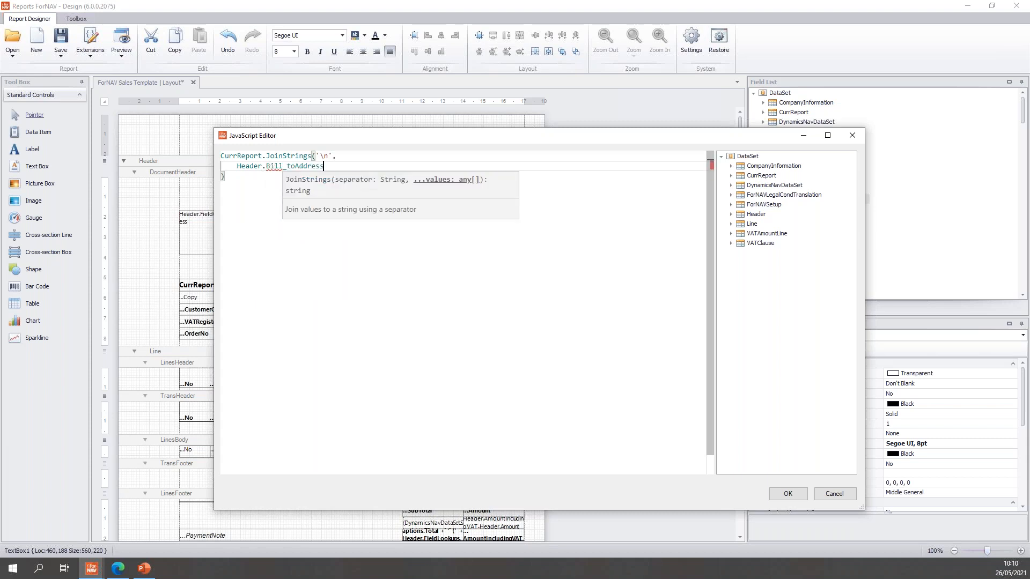
pyautogui.write('.')
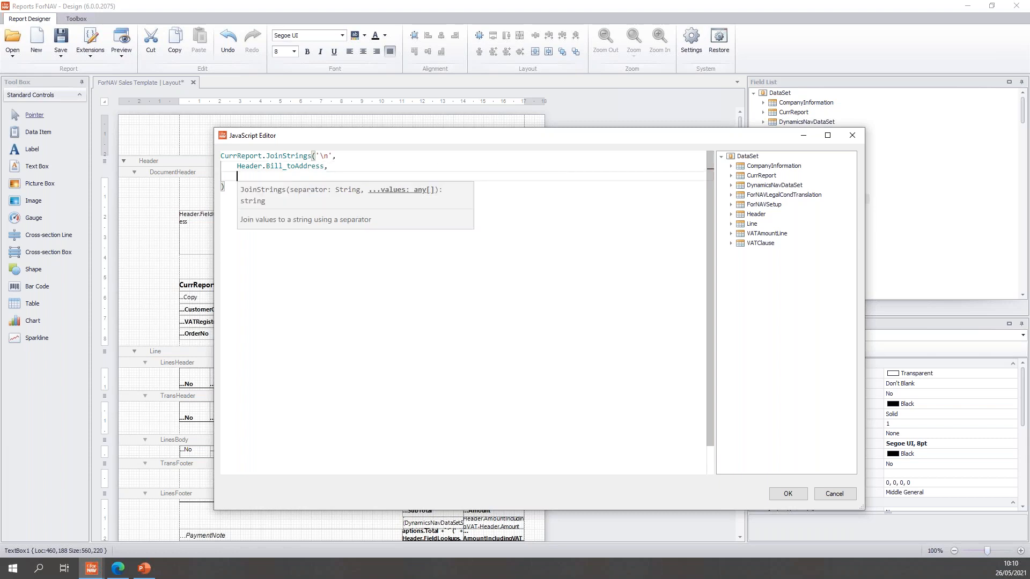
pyautogui.write('Header')
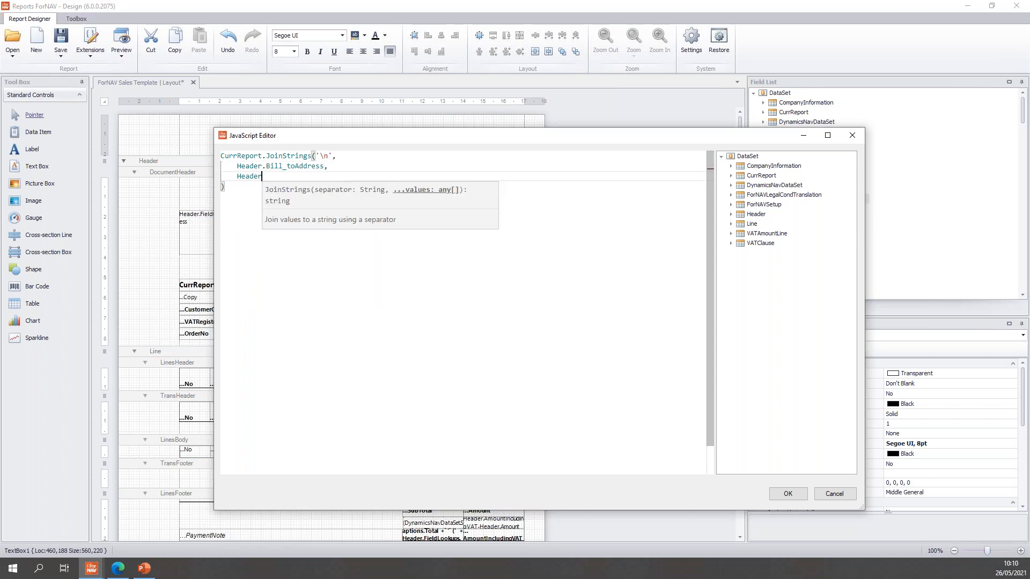
pyautogui.write('.Bill_toAddress2')
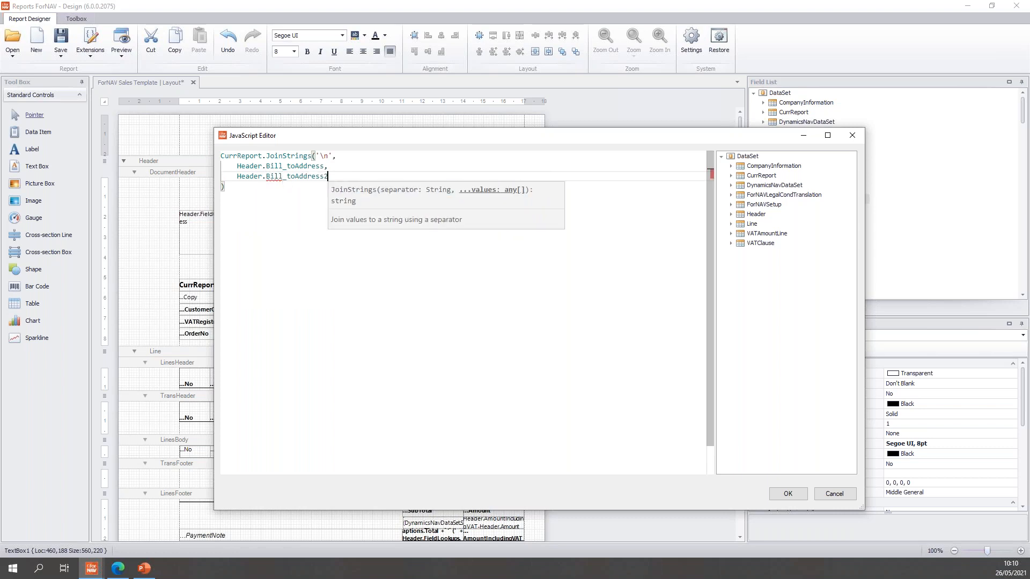
pyautogui.write('2,')
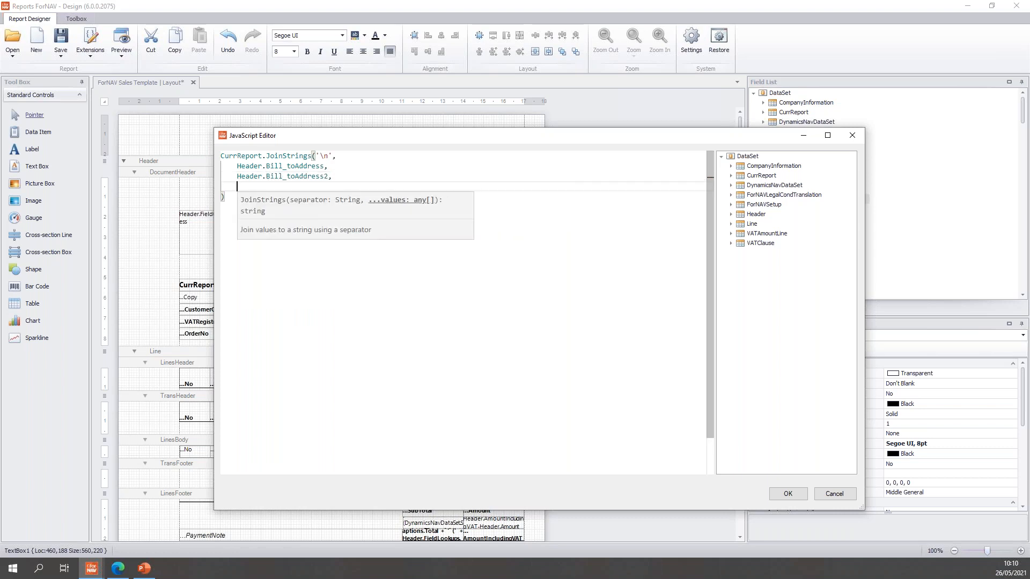
# Add Header.Bill_toCustomerNo and the post code plus ' ' plus city to the join
pyautogui.write('Header')
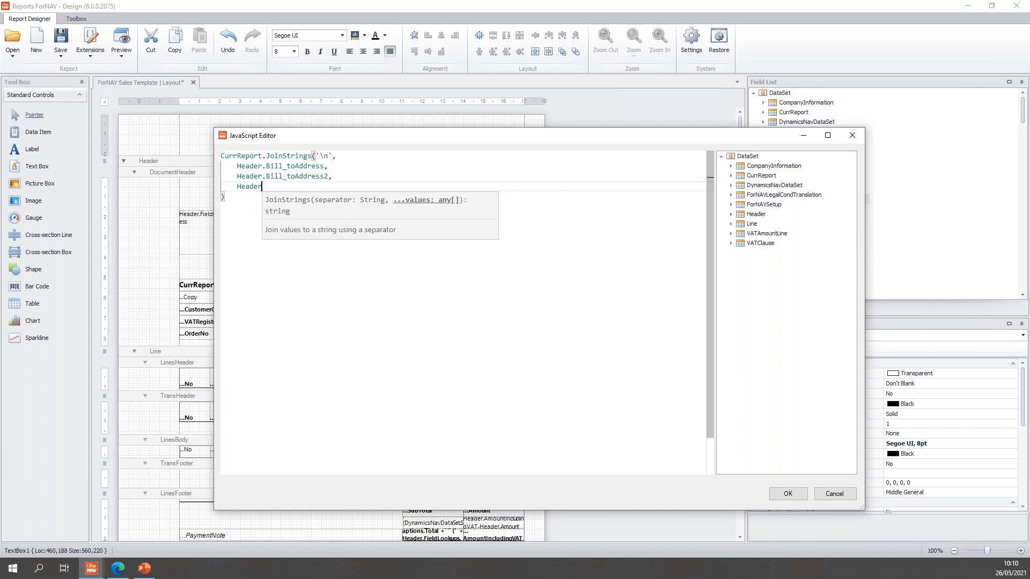
pyautogui.write('b')
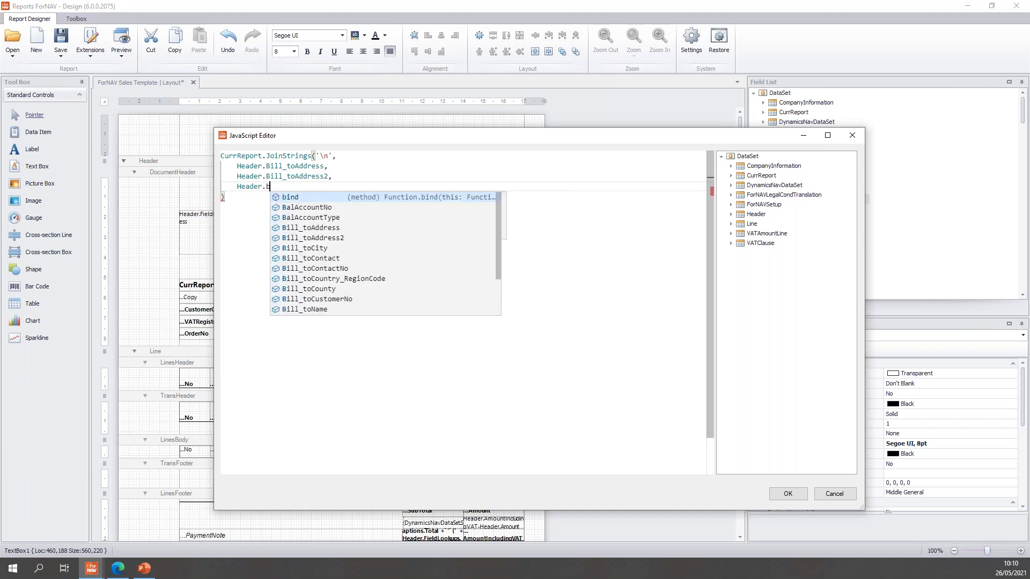
pyautogui.write('i')
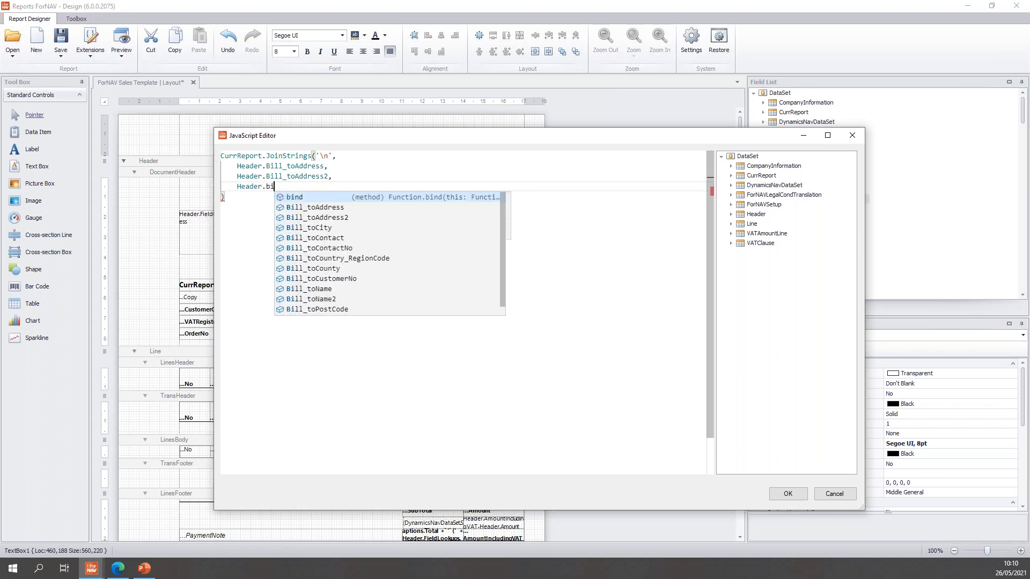
pyautogui.write('Bill_toCustomerNo')
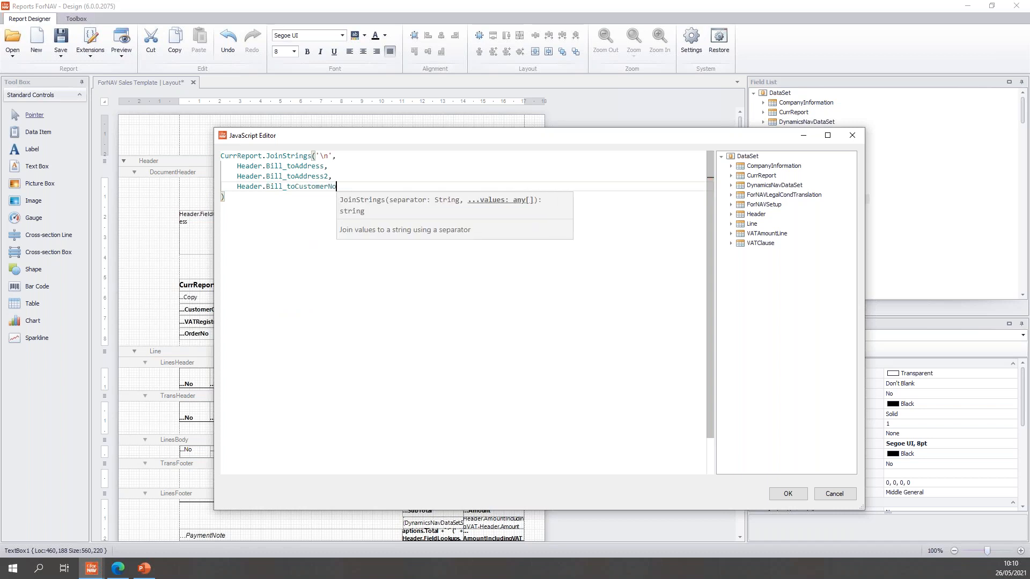
pyautogui.write(',')
pyautogui.write('Header')
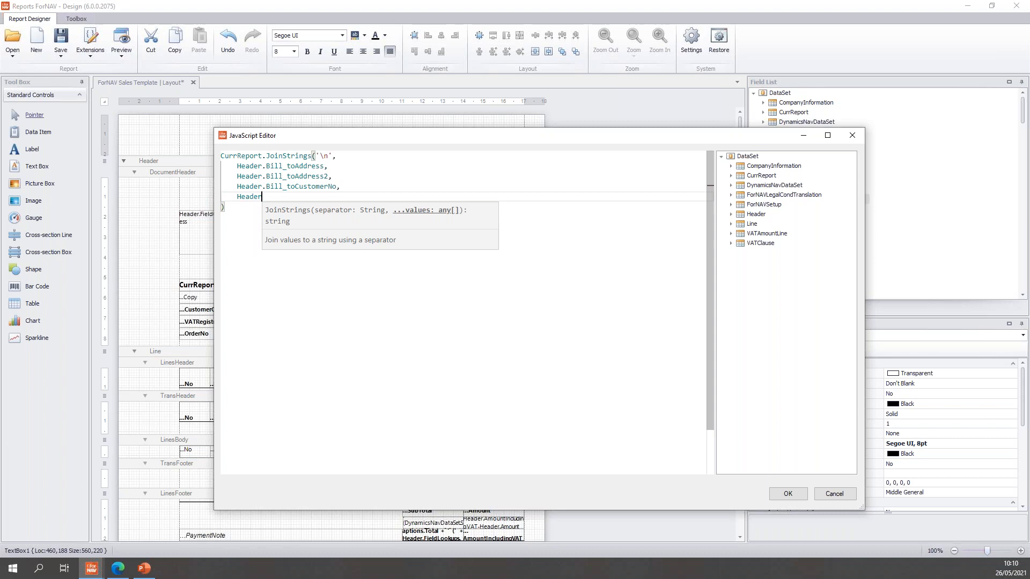
pyautogui.write('.')
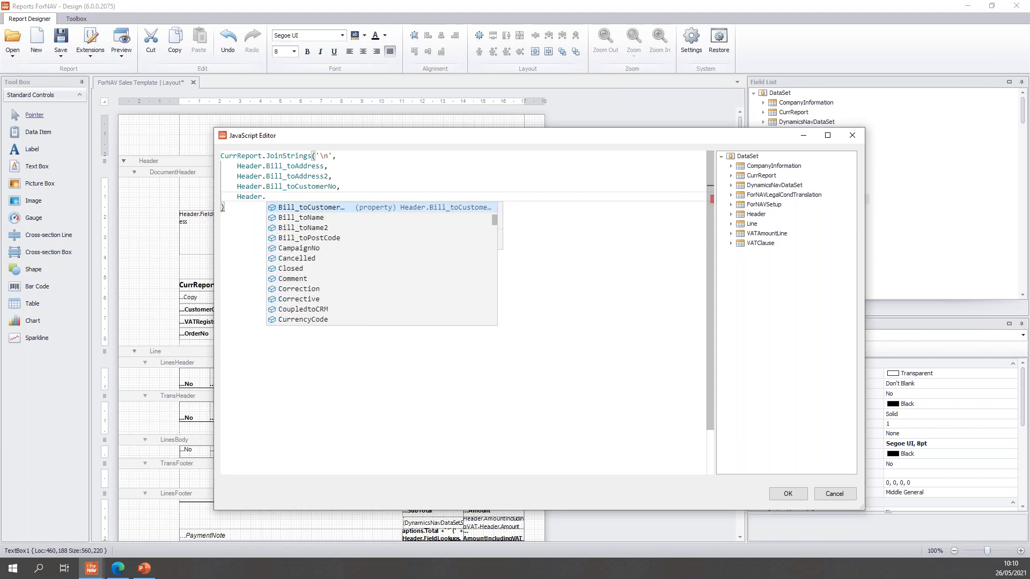
pyautogui.write('bill')
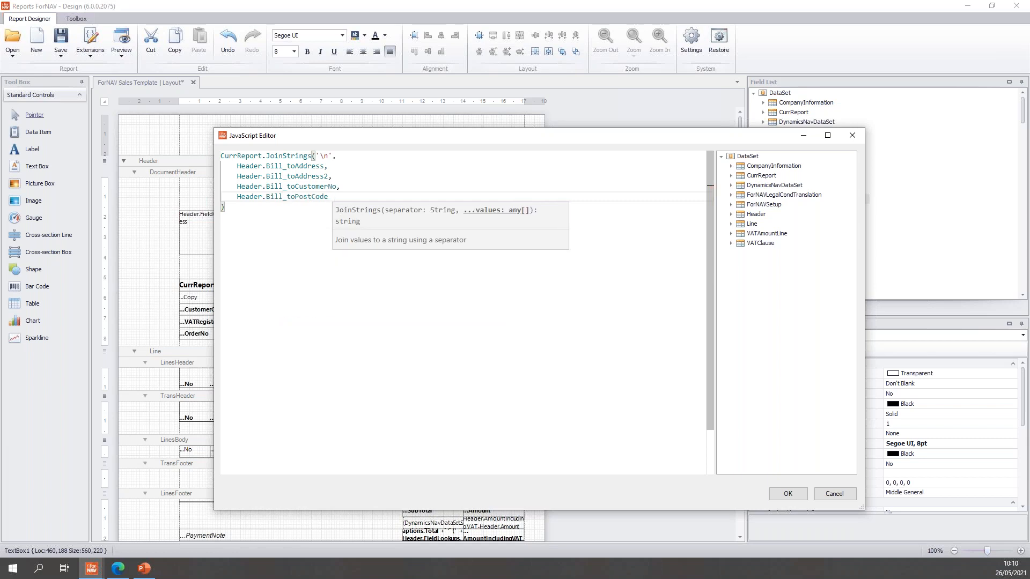
pyautogui.write('+')
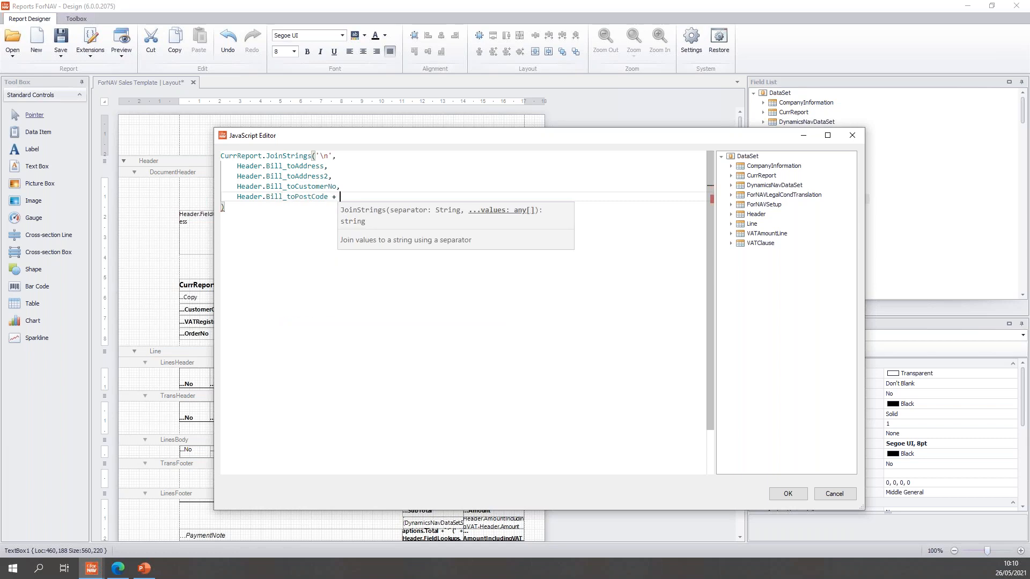
pyautogui.write("' ' + Header.")
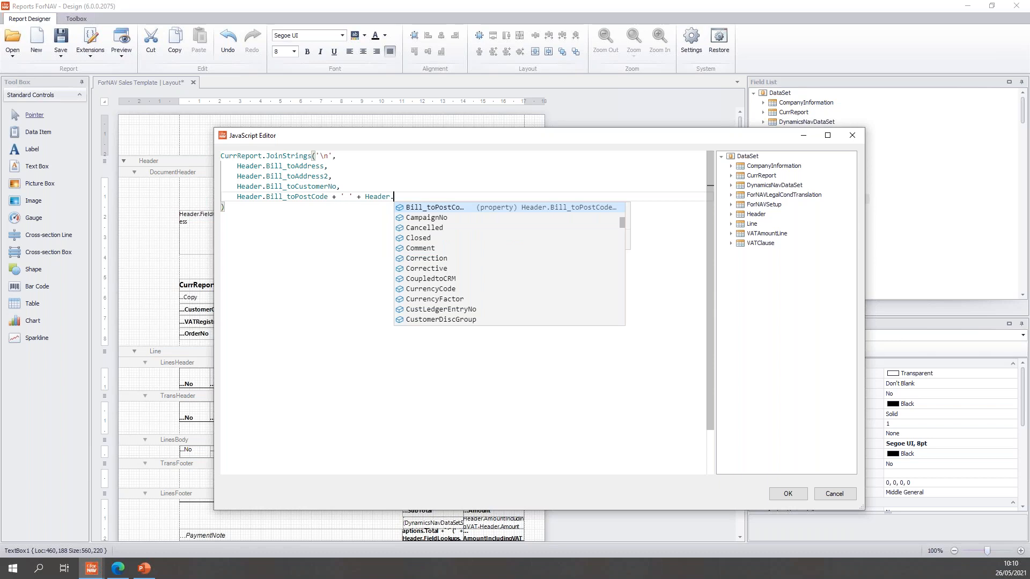
pyautogui.write('bill')
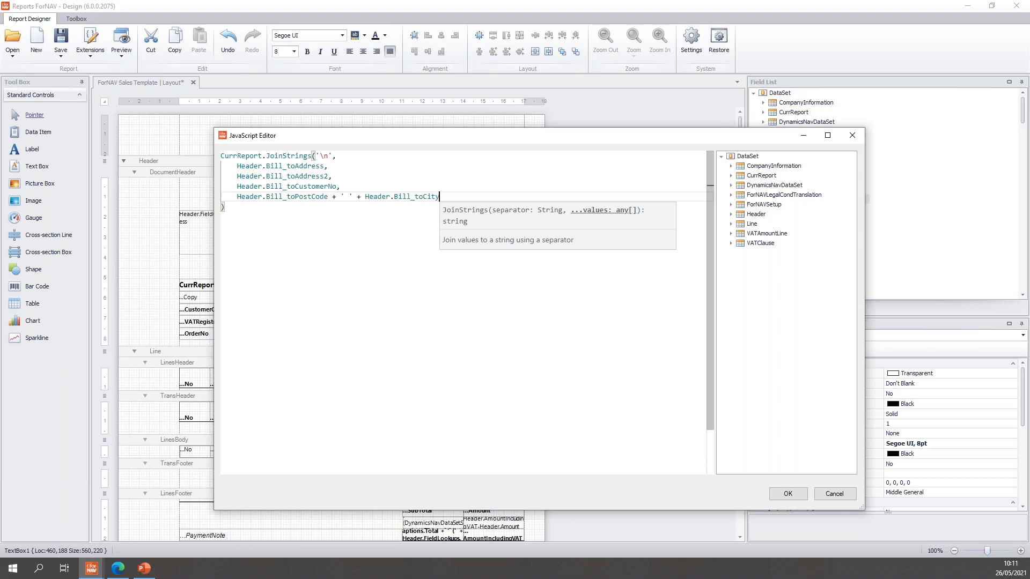
pyautogui.moveTo(361, 172)
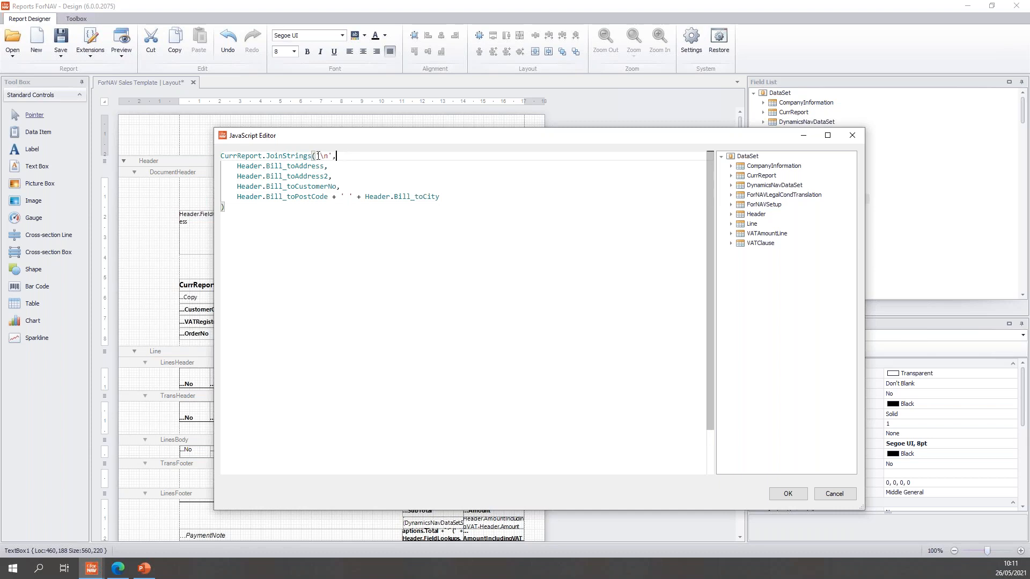
# Highlight the '\n' separator, then confirm the script to launch the preview
pyautogui.doubleClick(322, 156)
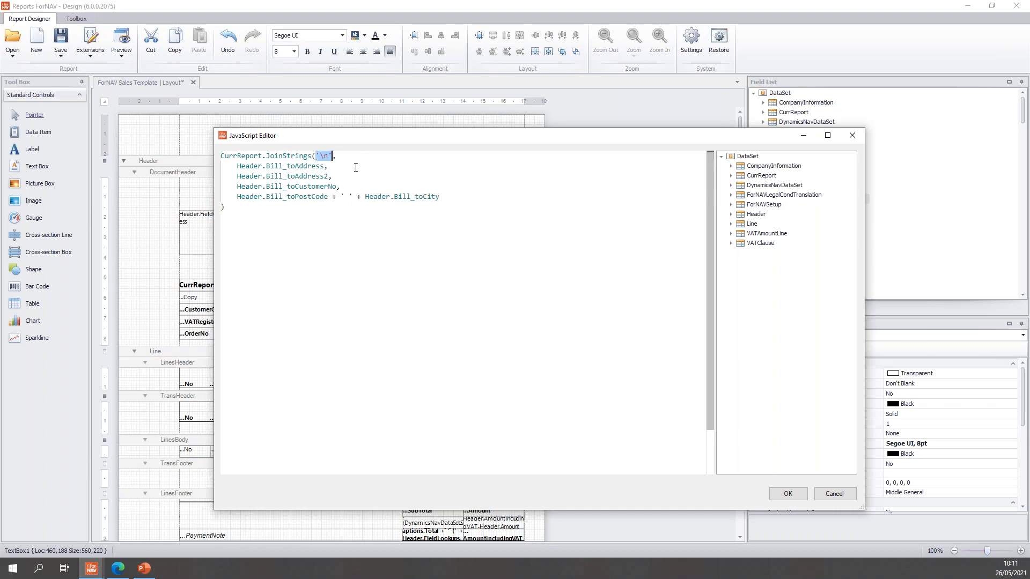
pyautogui.moveTo(368, 173)
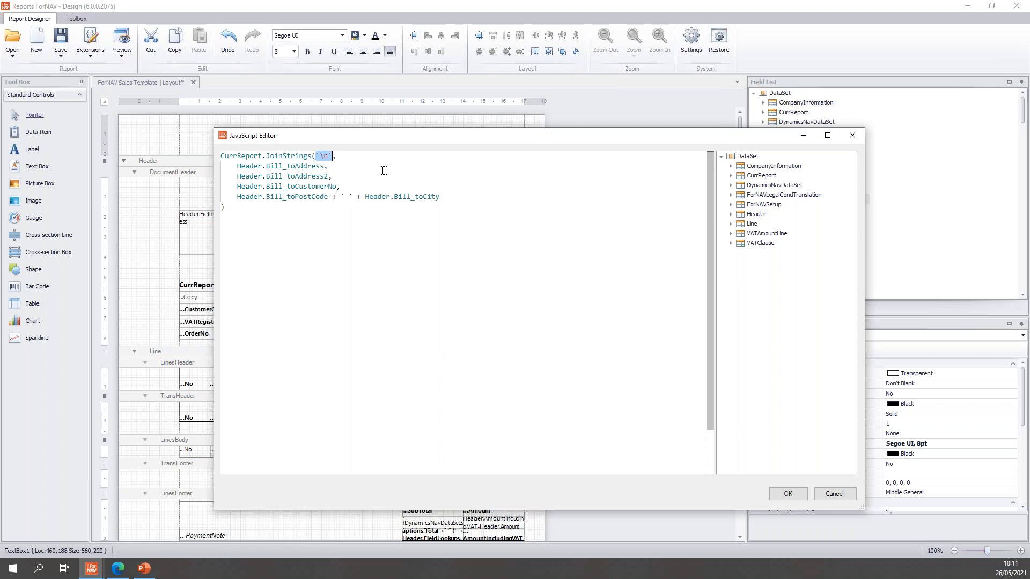
pyautogui.moveTo(249, 166)
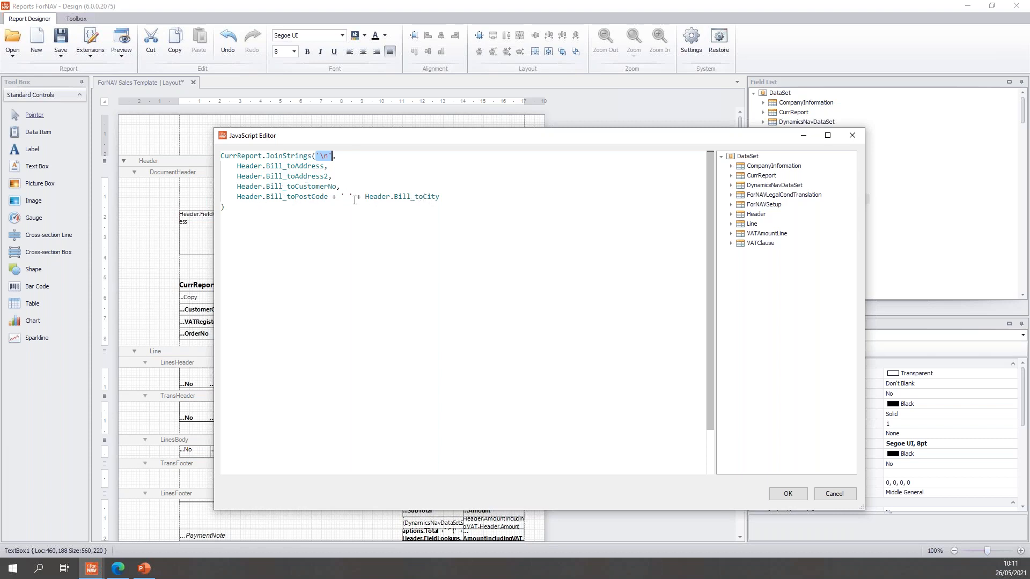
pyautogui.click(348, 197)
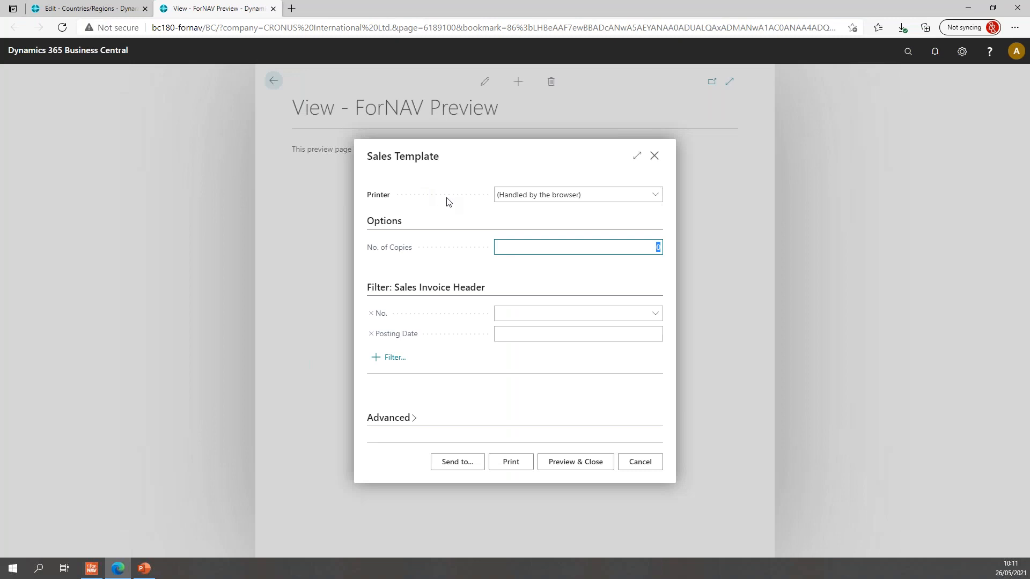
# Pick invoice 103024 from the No. filter list to preview it
pyautogui.click(578, 312)
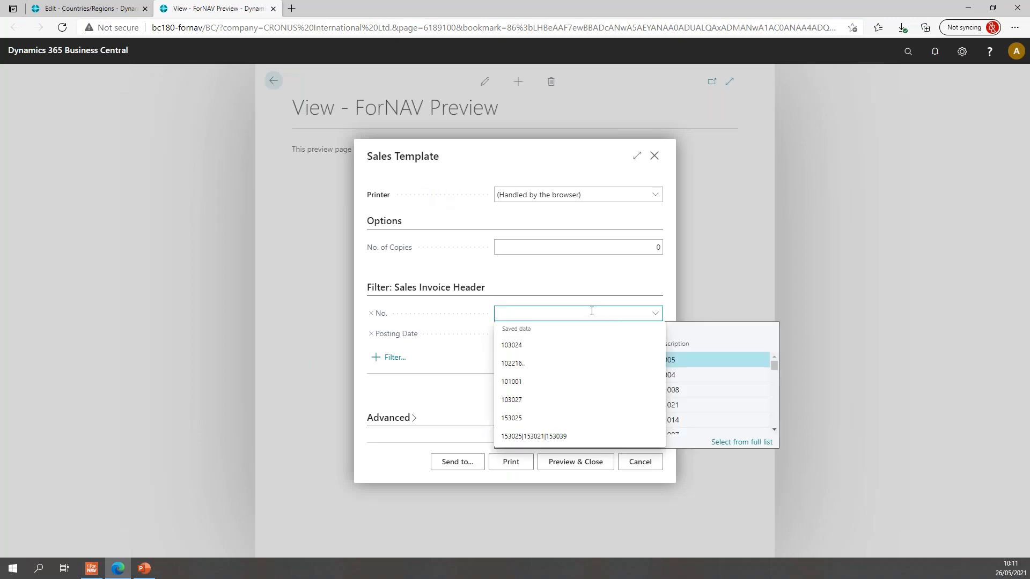
pyautogui.click(575, 462)
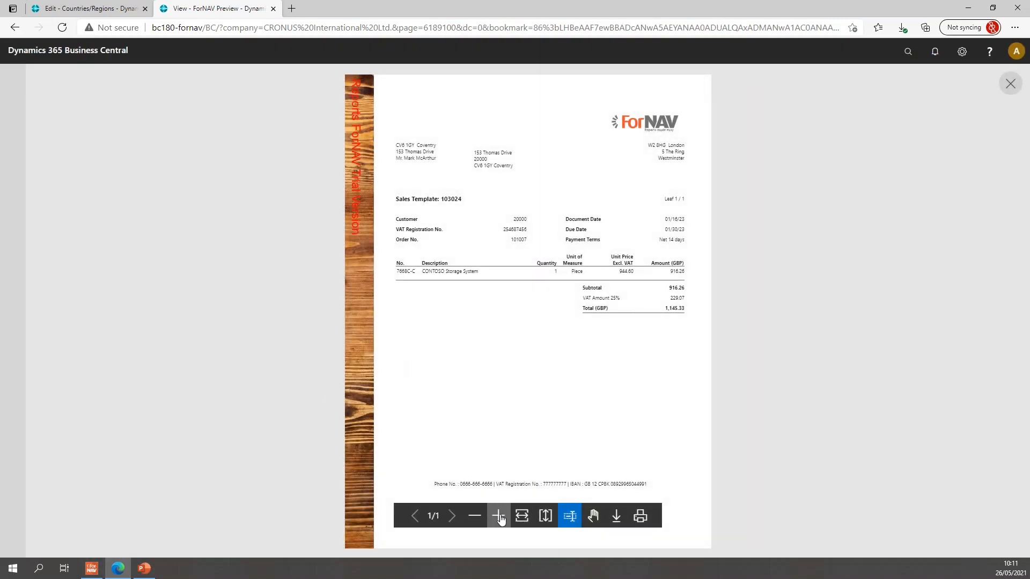
pyautogui.click(497, 516)
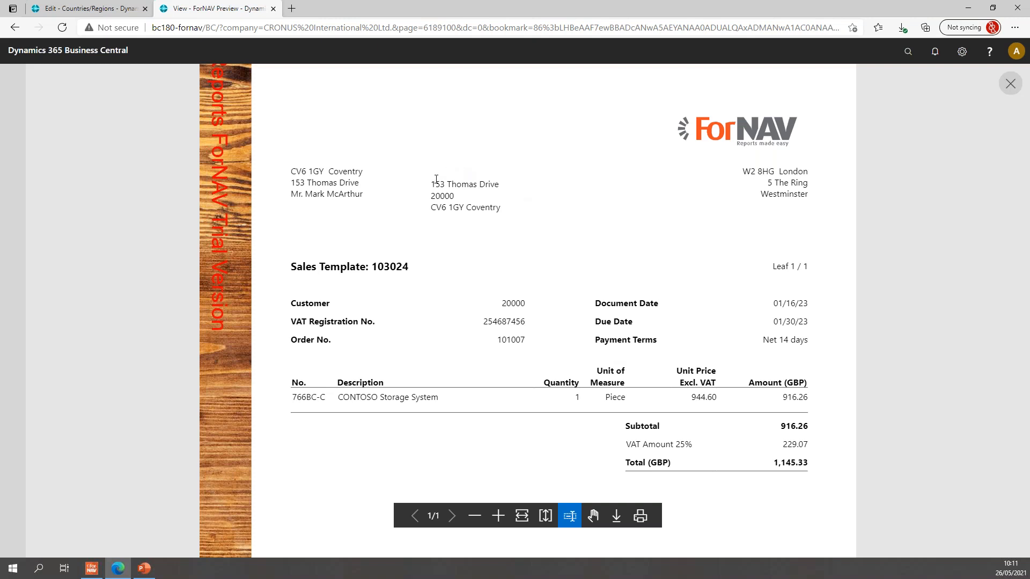
pyautogui.moveTo(506, 190)
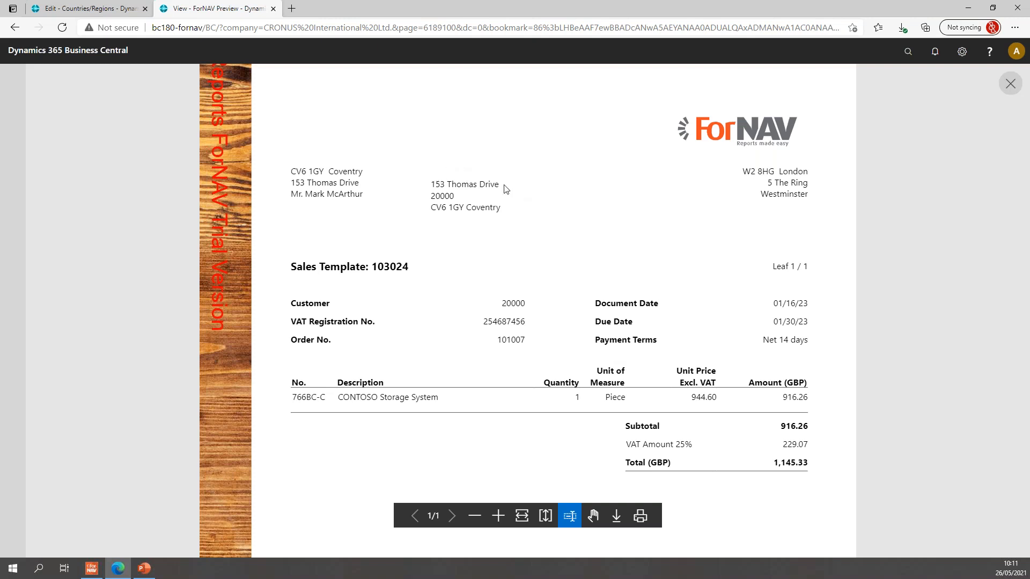
pyautogui.moveTo(500, 195)
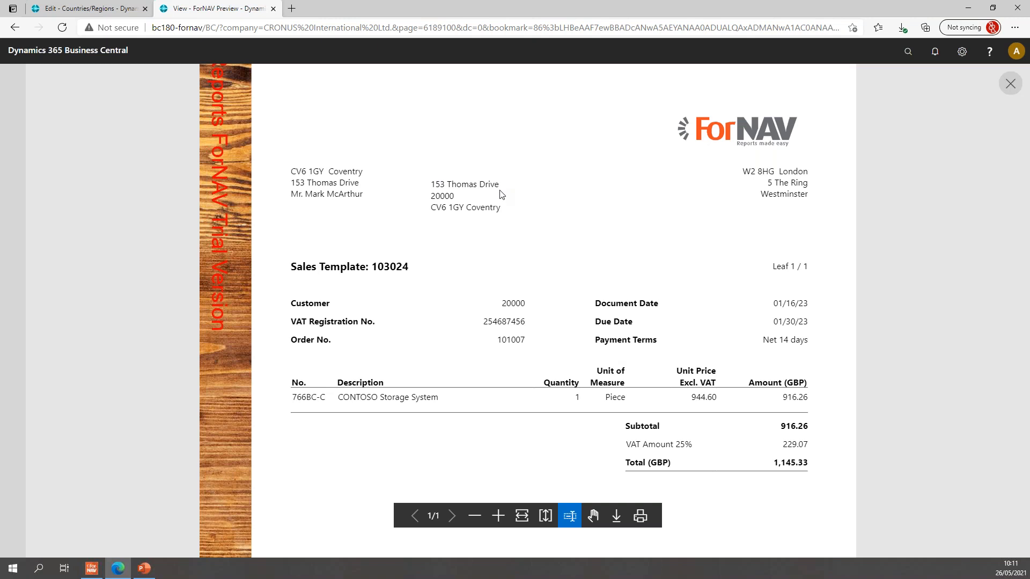
pyautogui.moveTo(510, 198)
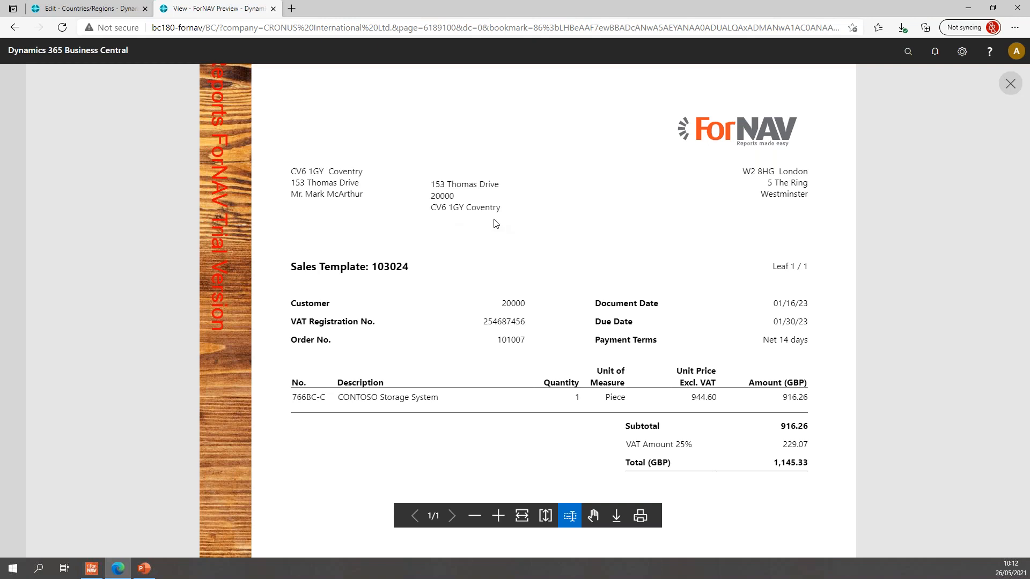
pyautogui.moveTo(497, 282)
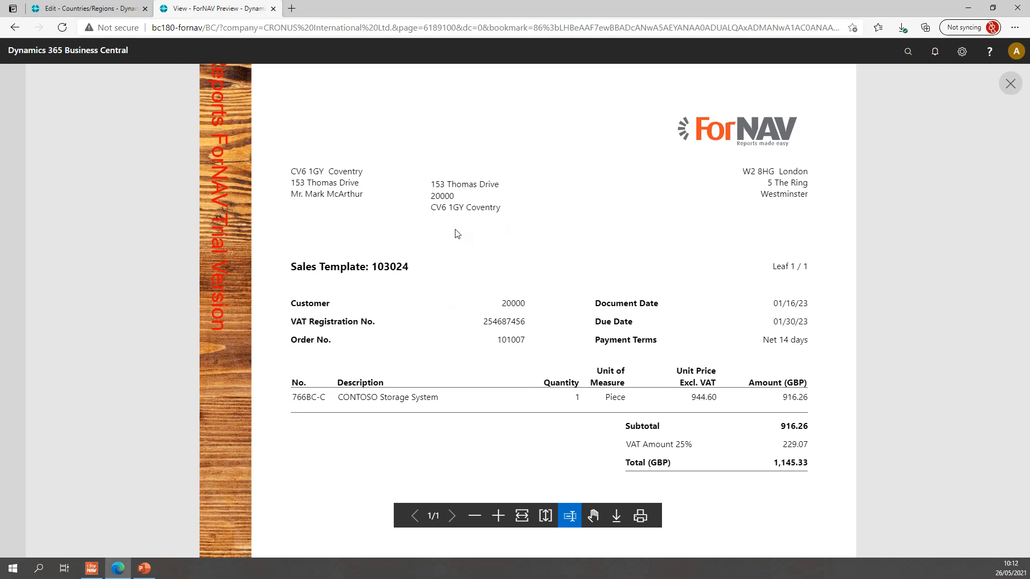
pyautogui.moveTo(457, 245)
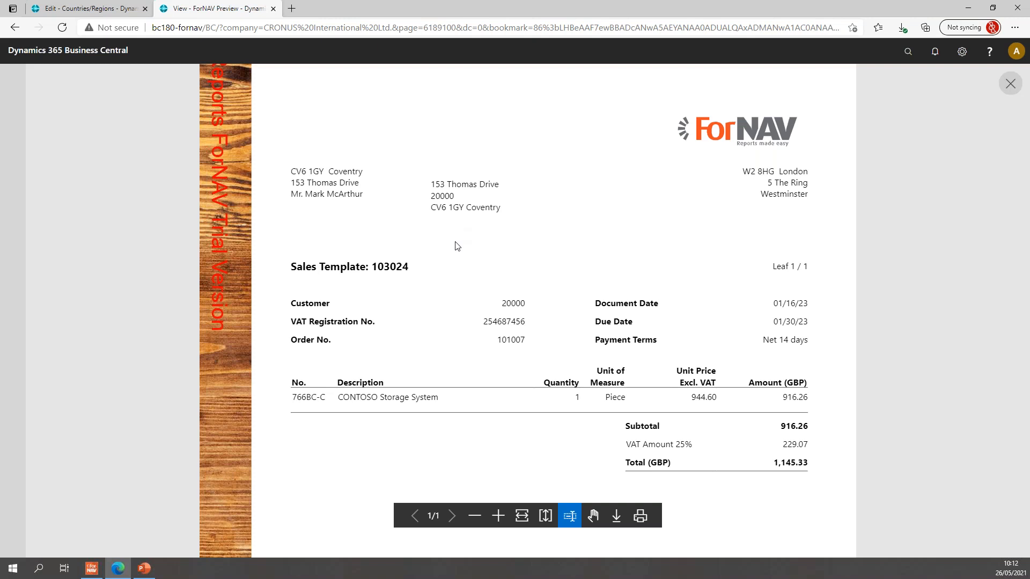
pyautogui.moveTo(322, 419)
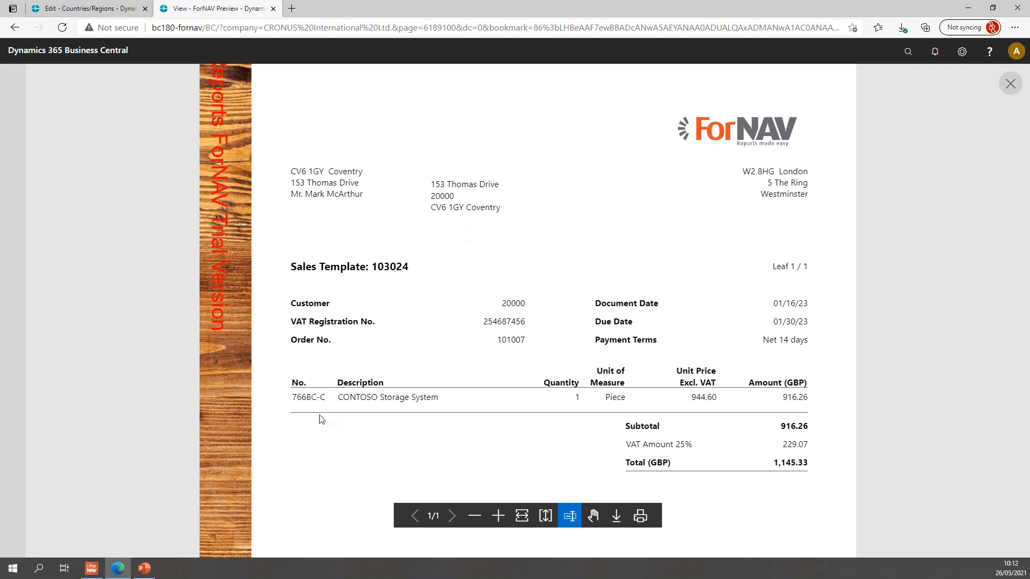
pyautogui.moveTo(272, 450)
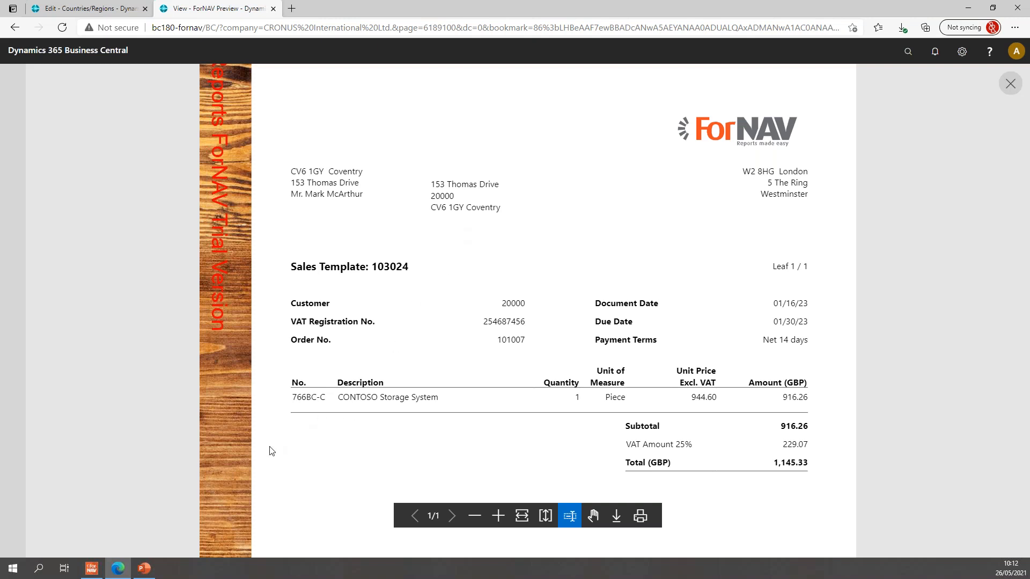
pyautogui.moveTo(280, 445)
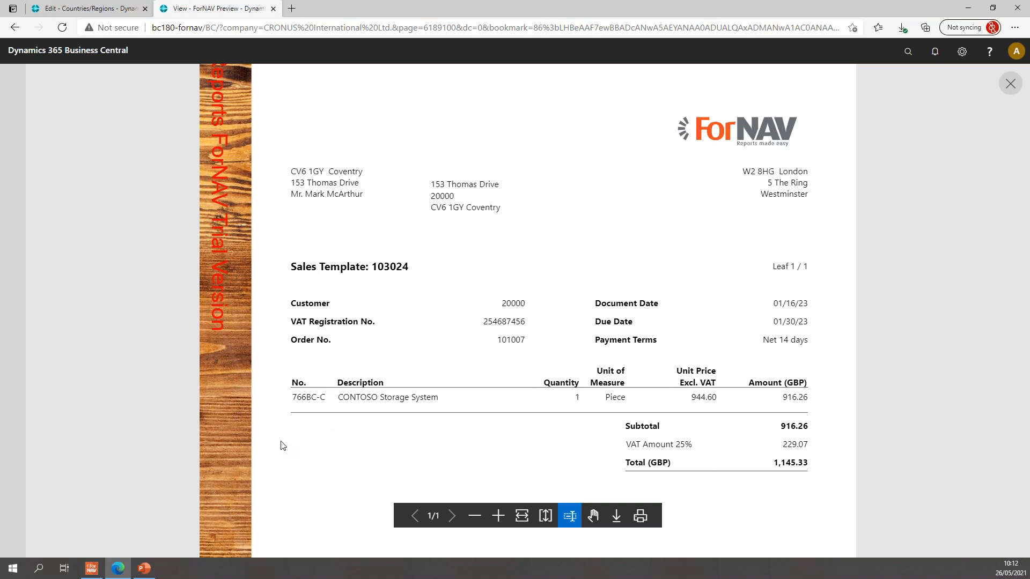